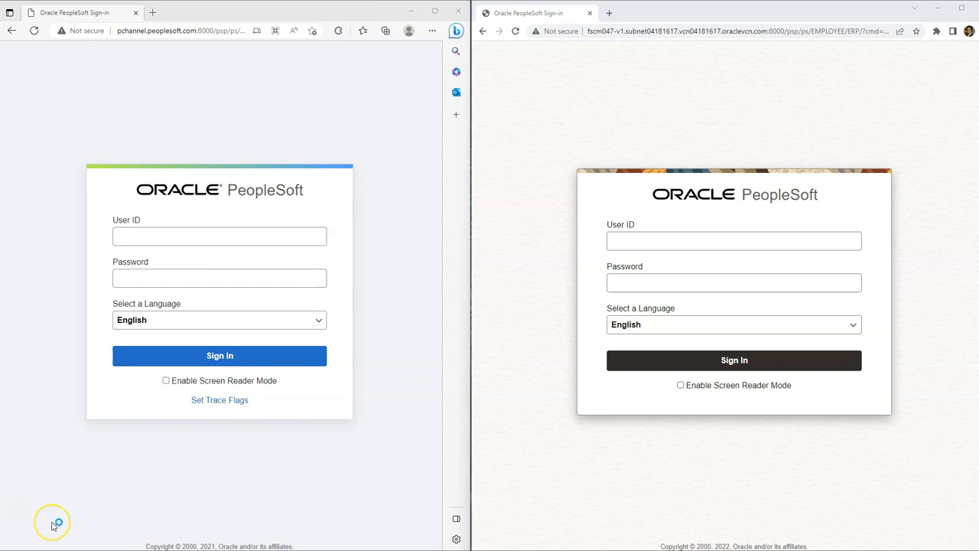
mouse_move(55, 524)
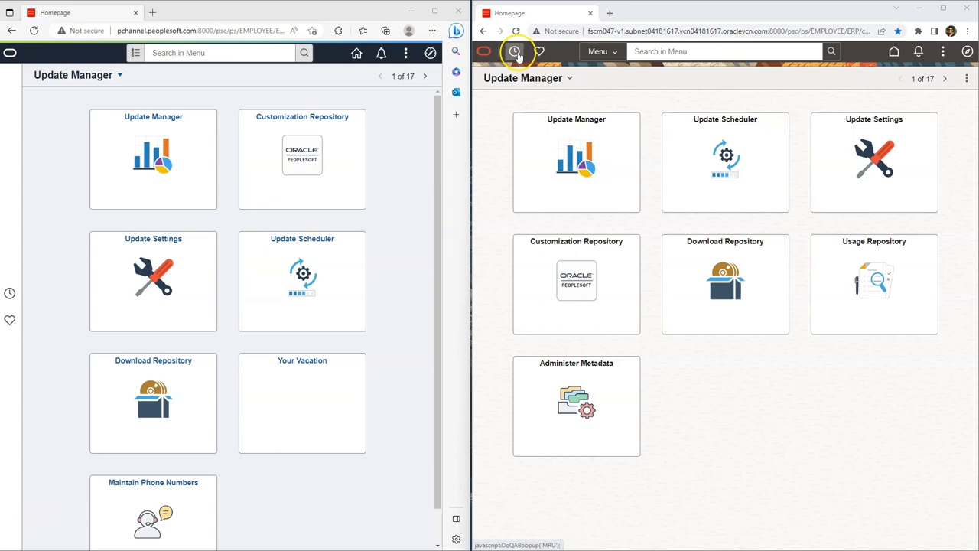
left_click(515, 52)
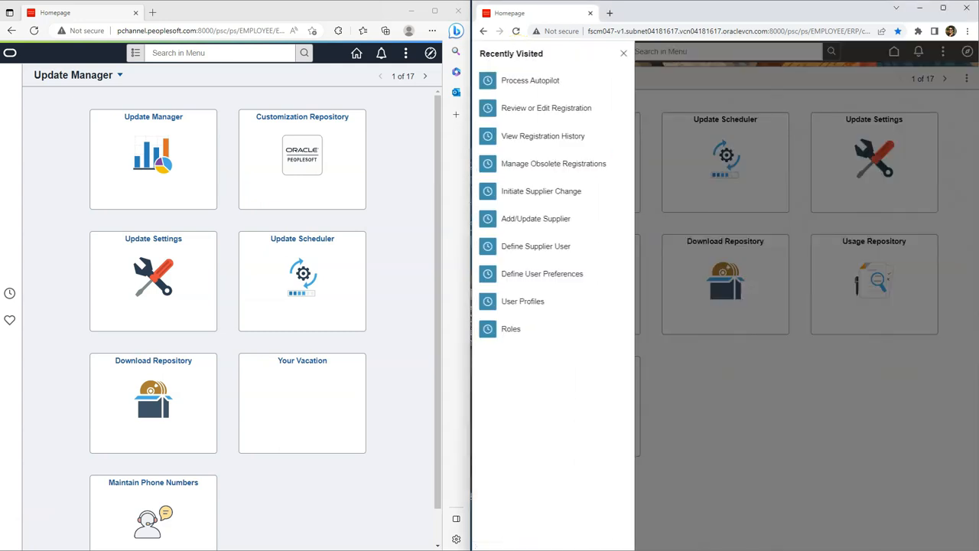
left_click(624, 53)
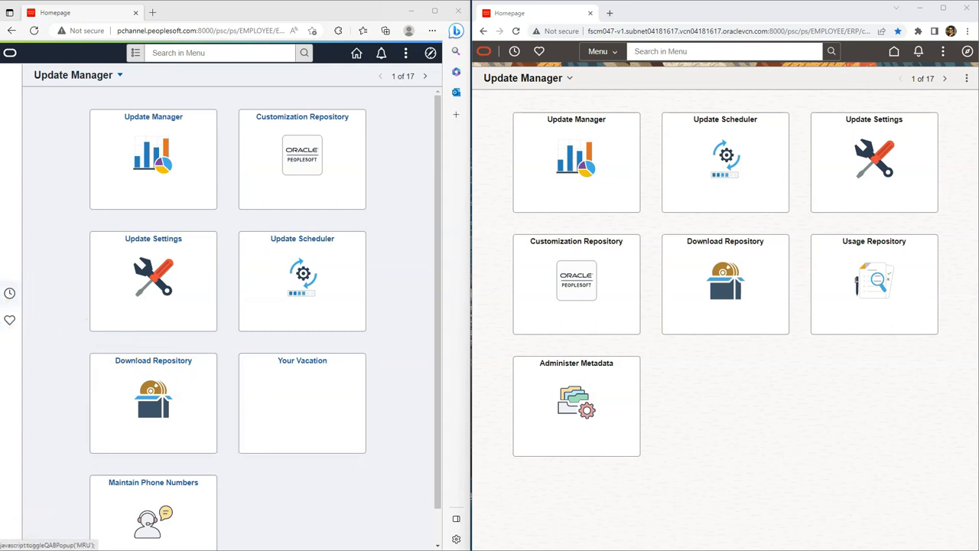
mouse_move(514, 52)
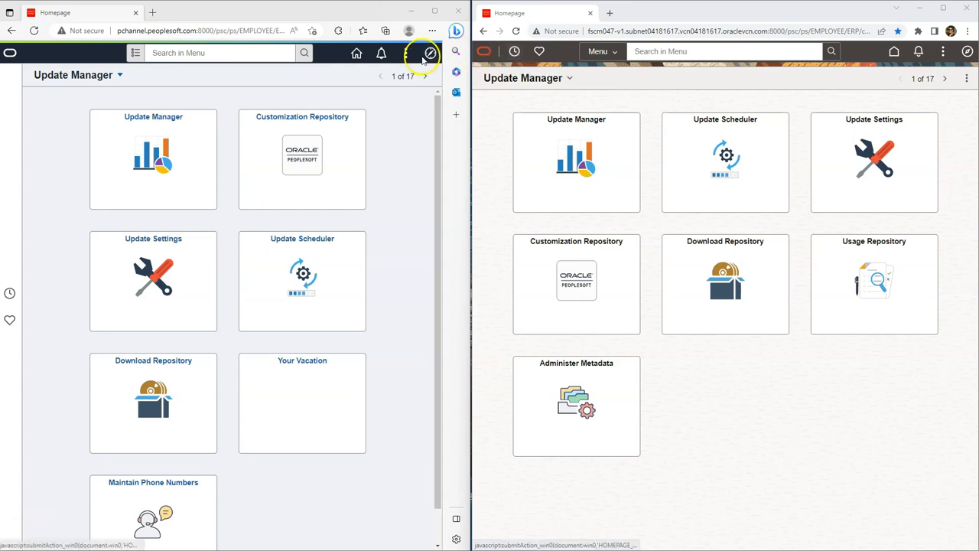
left_click(432, 52)
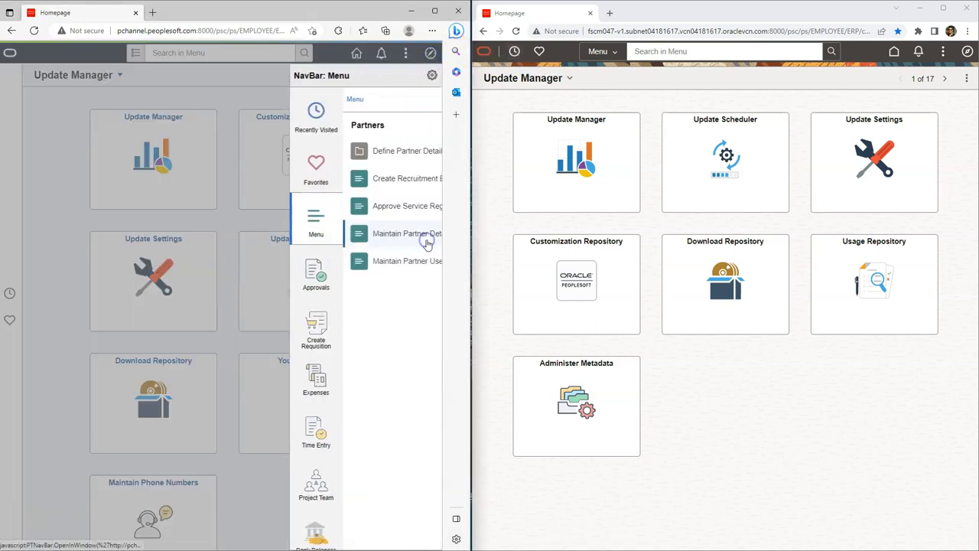
left_click(407, 205)
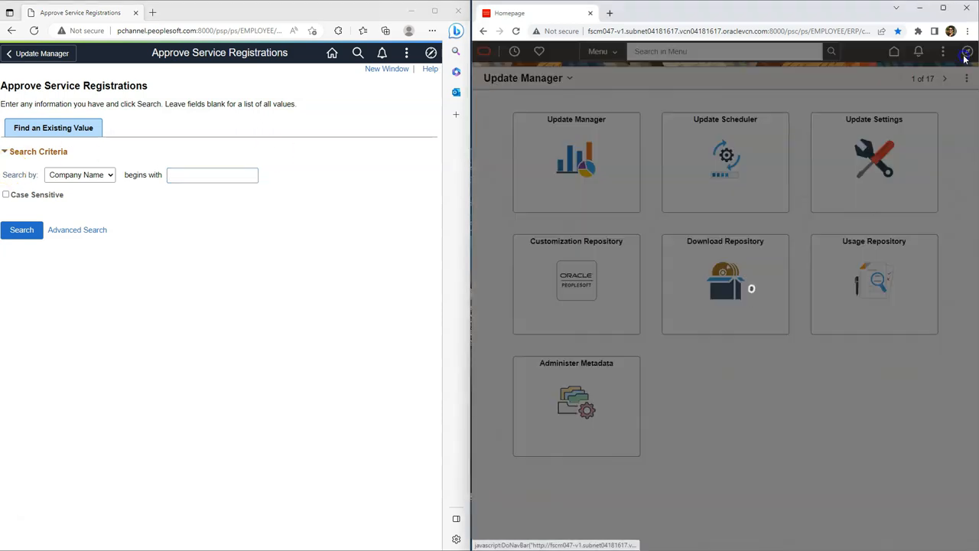
left_click(967, 52)
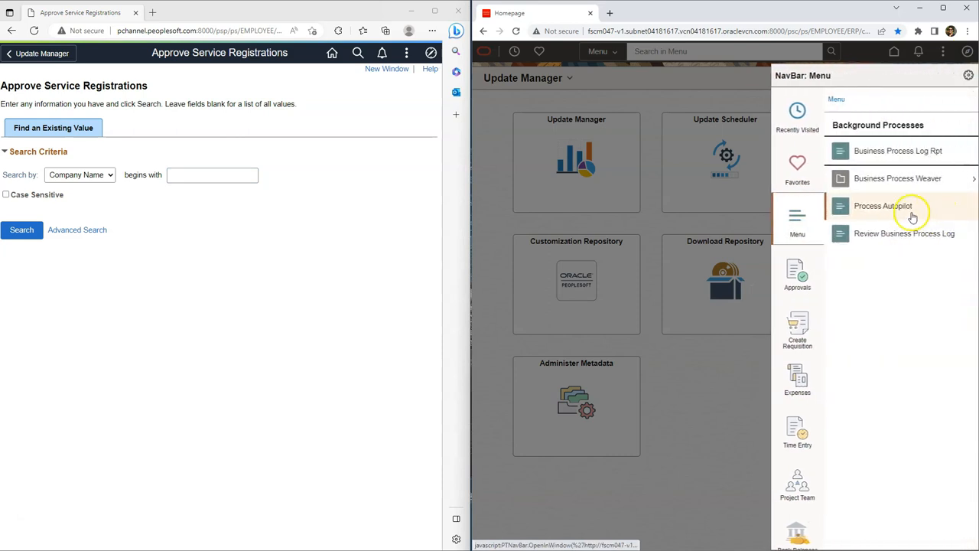
left_click(883, 205)
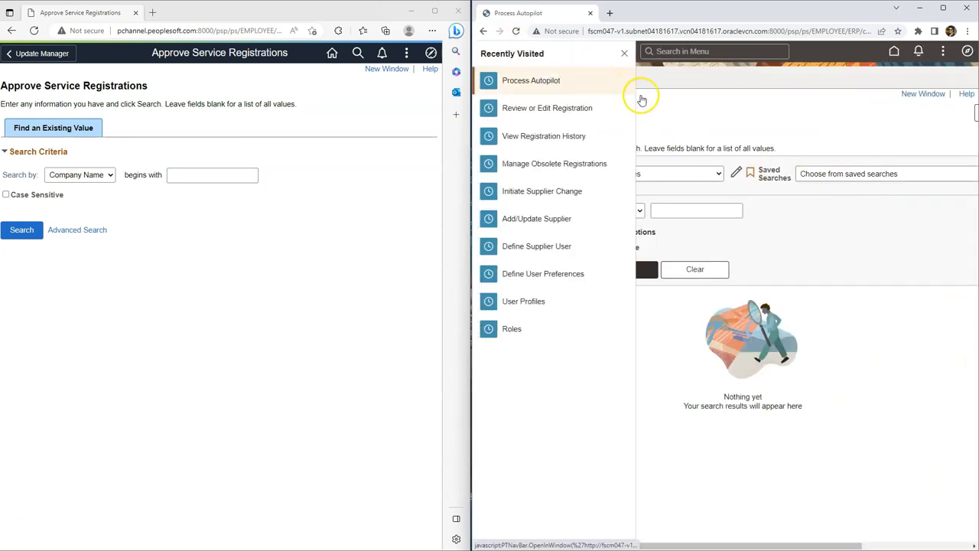
mouse_move(531, 80)
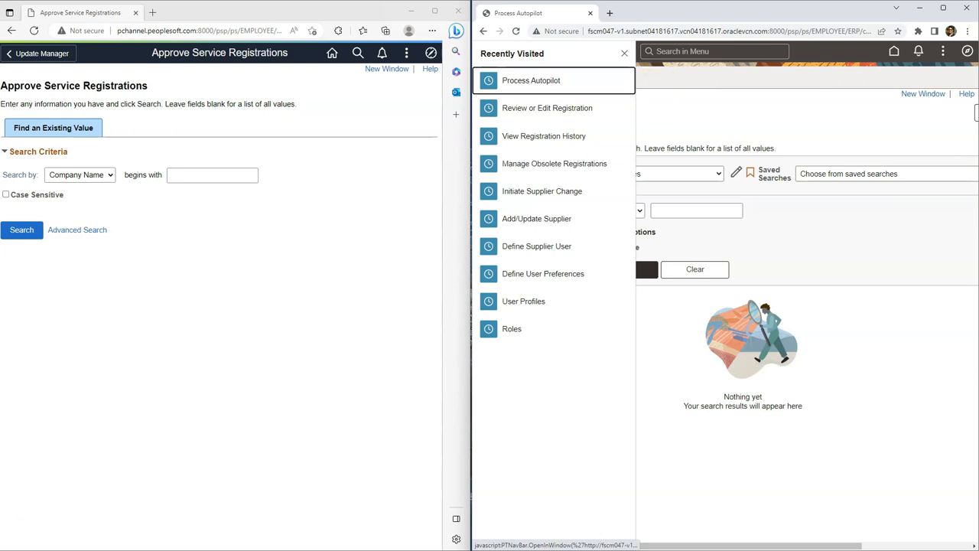
left_click(531, 79)
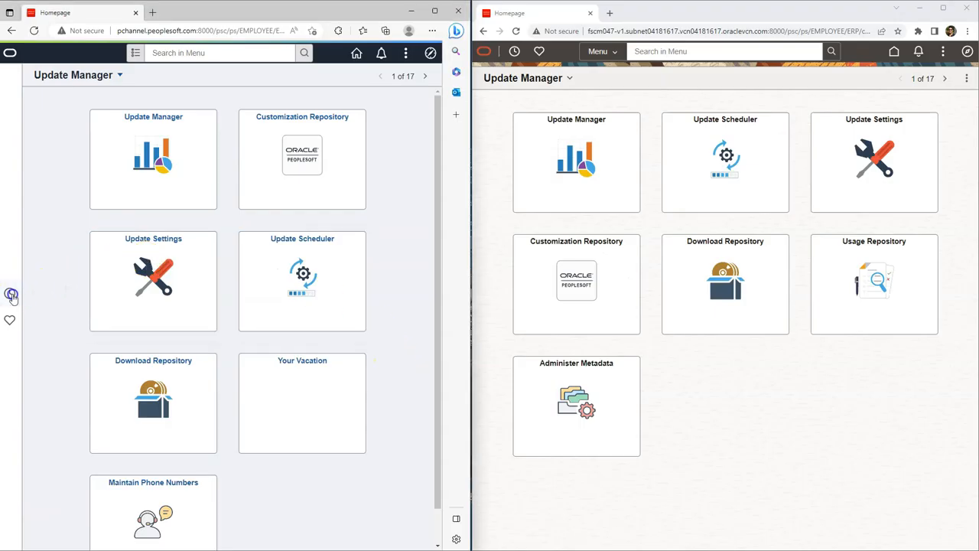
View the 8.59 recently visited list, then reach My Preferences from the 8.60 Actions menu
left_click(9, 294)
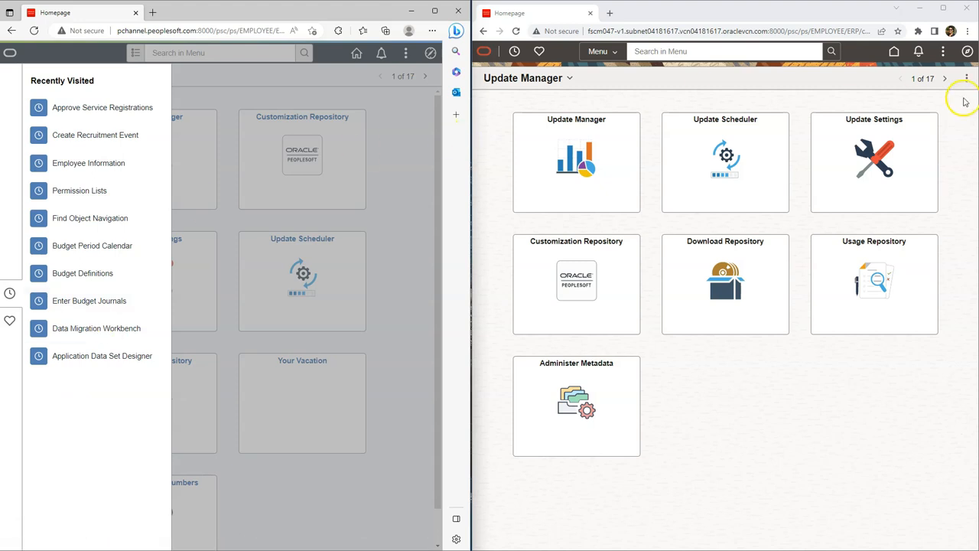
left_click(942, 52)
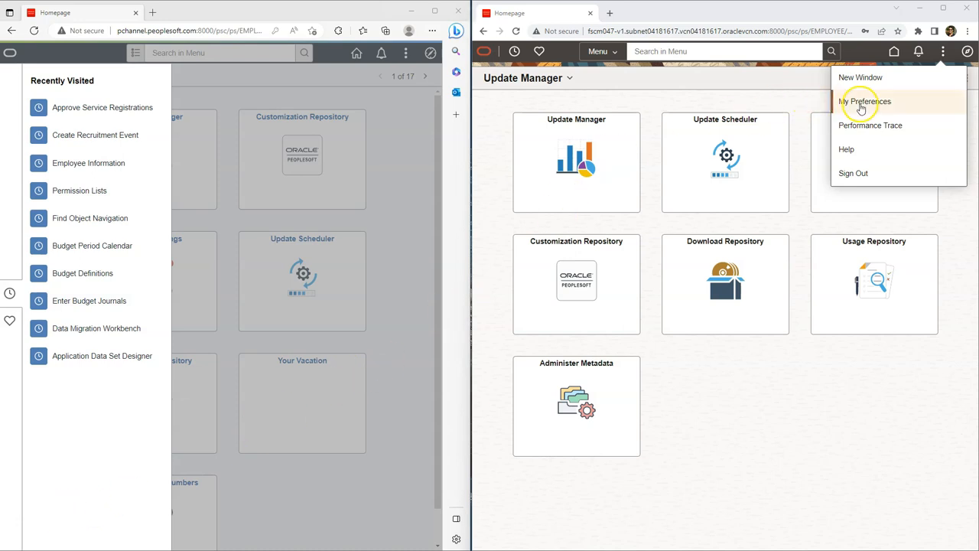
left_click(864, 101)
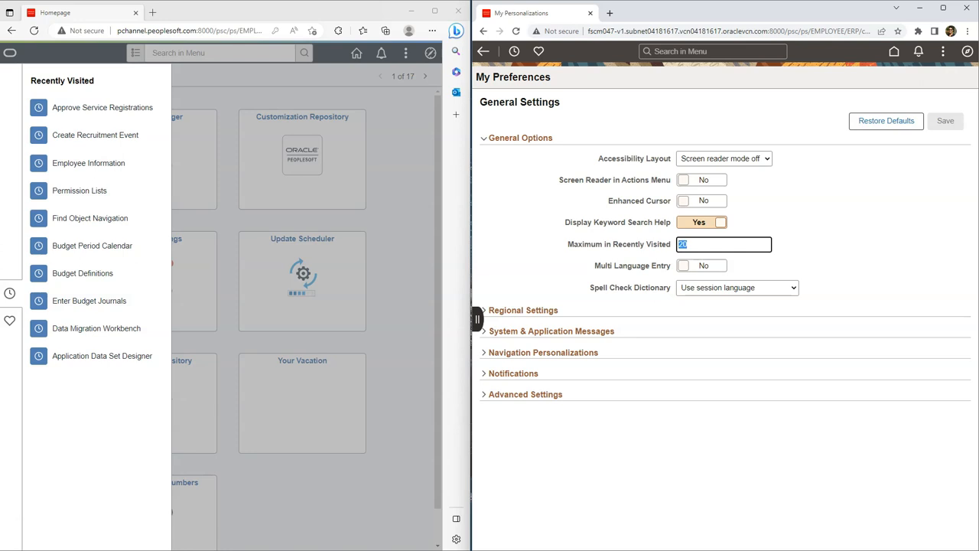
Set Maximum in Recently Visited to 15, save it and return to the 8.60 homepage
type("15")
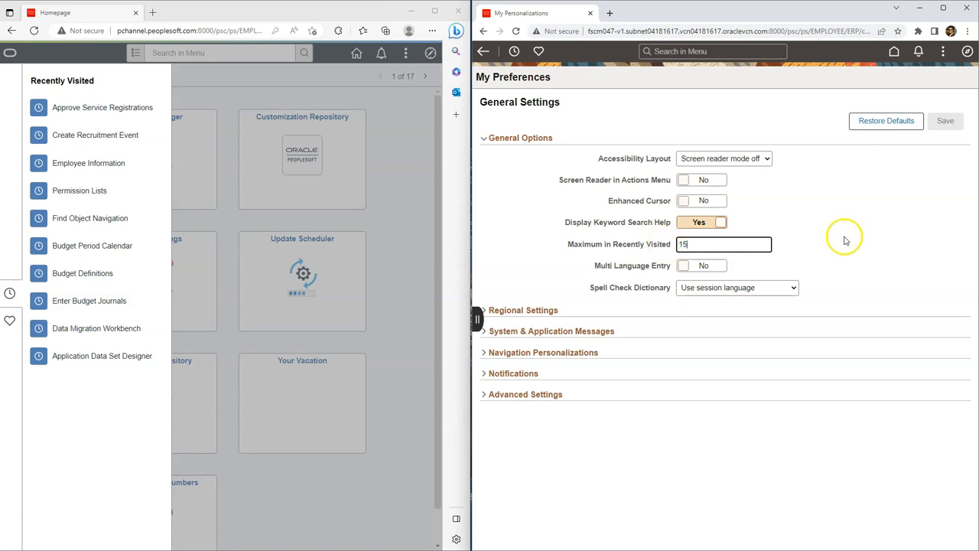
left_click(946, 119)
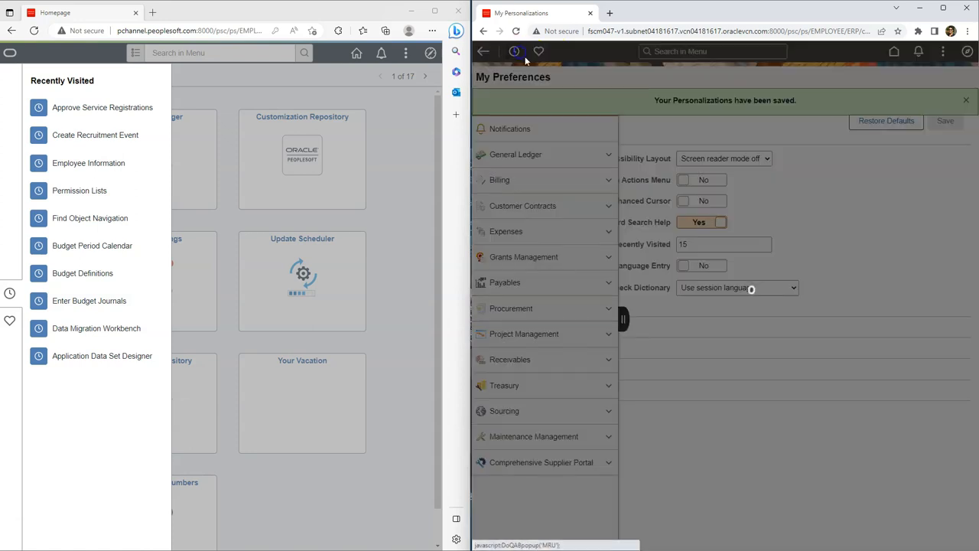
left_click(514, 52)
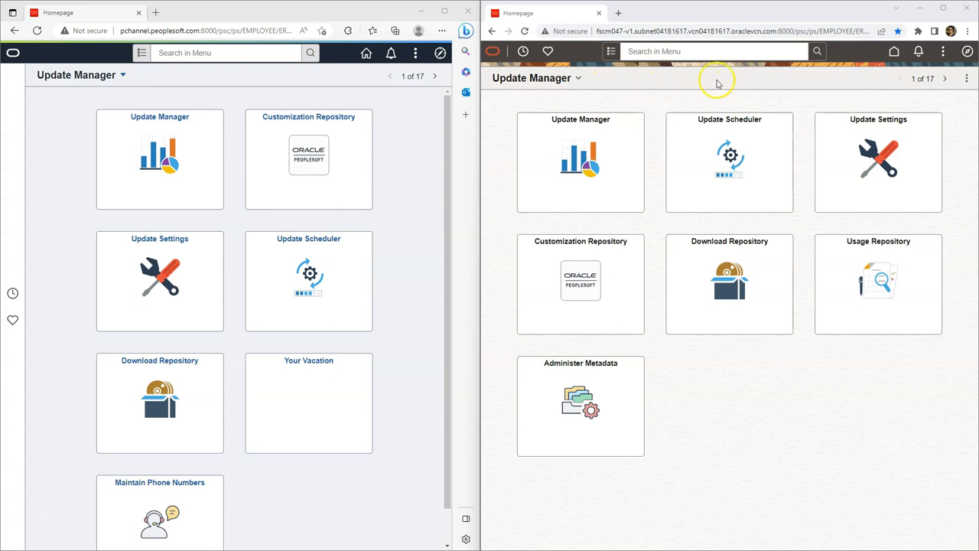
mouse_move(967, 80)
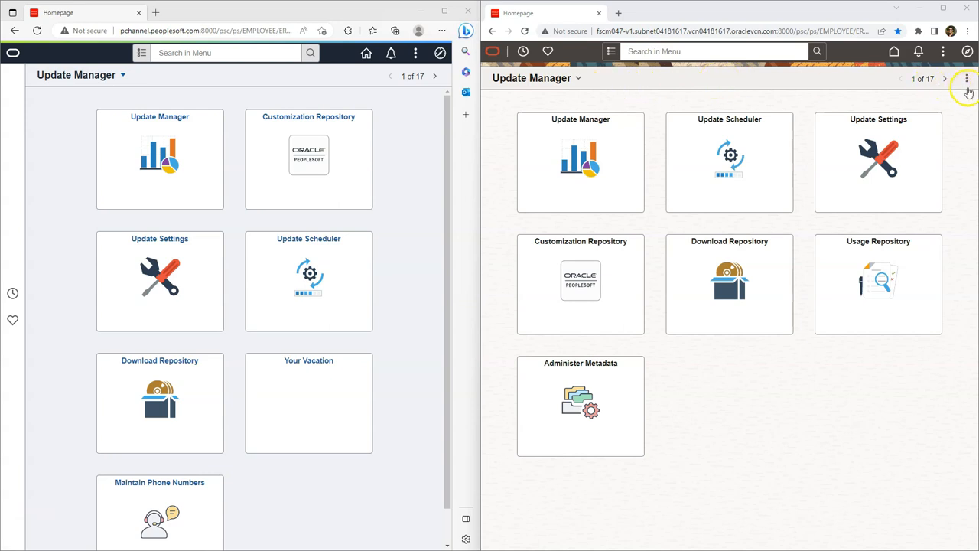
Show the homepage Actions options in 8.60 and 8.59, then list the related approvals pages
left_click(967, 78)
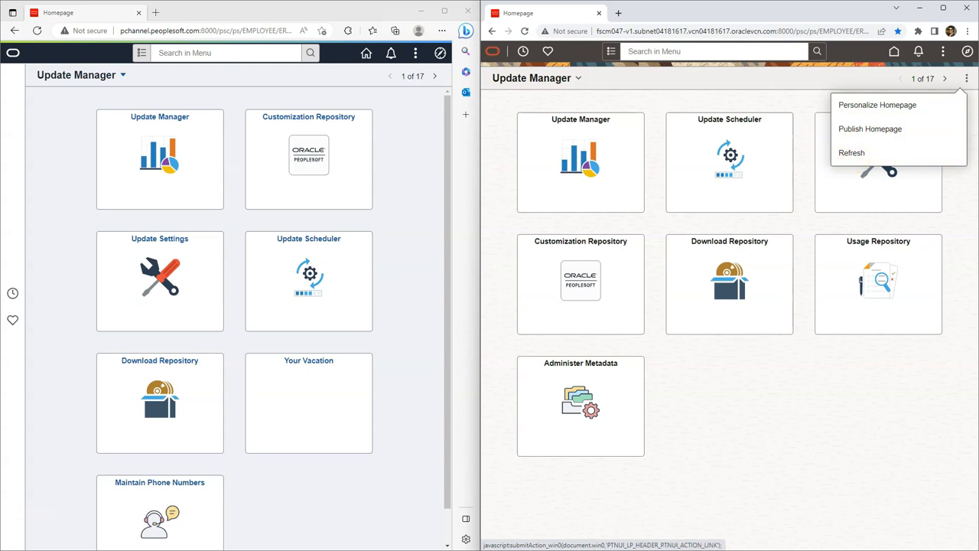
mouse_move(416, 52)
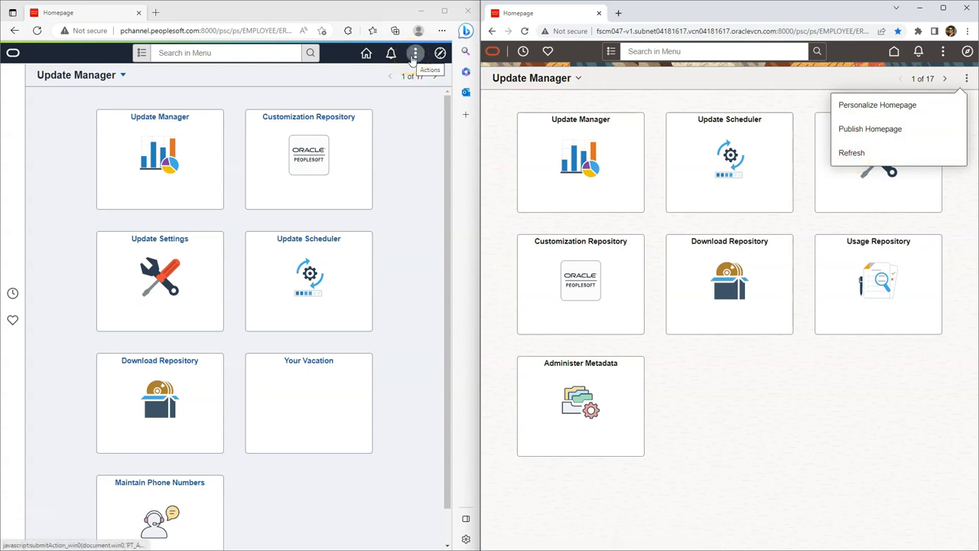
left_click(416, 52)
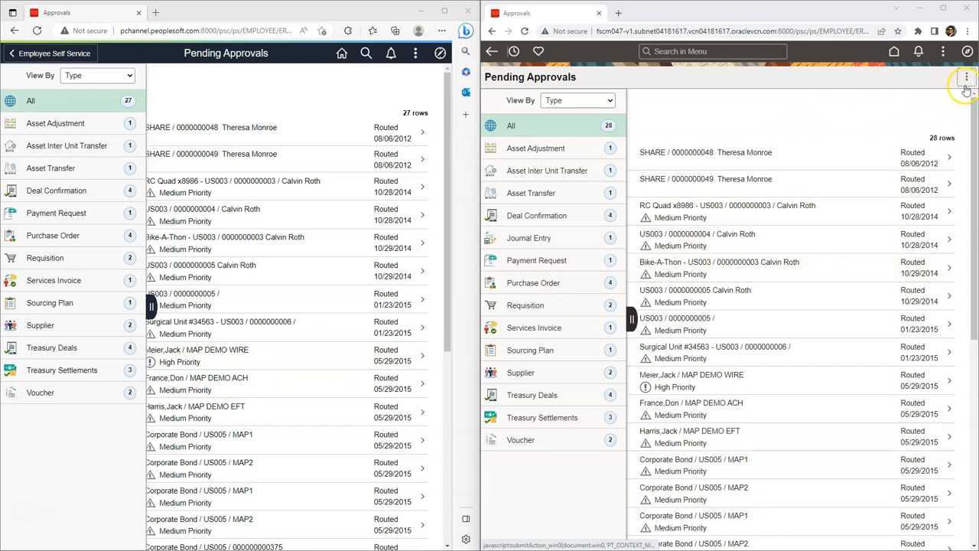
mouse_move(967, 80)
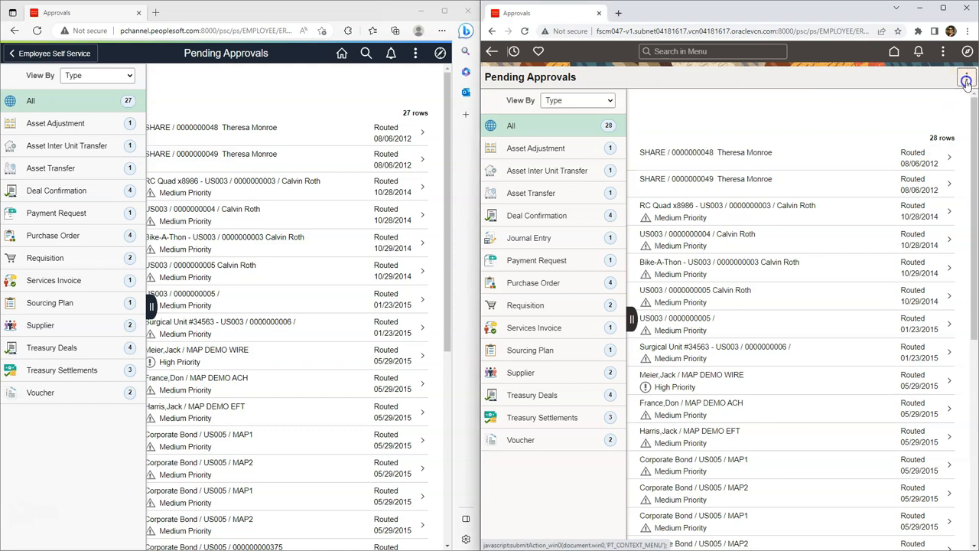
left_click(967, 80)
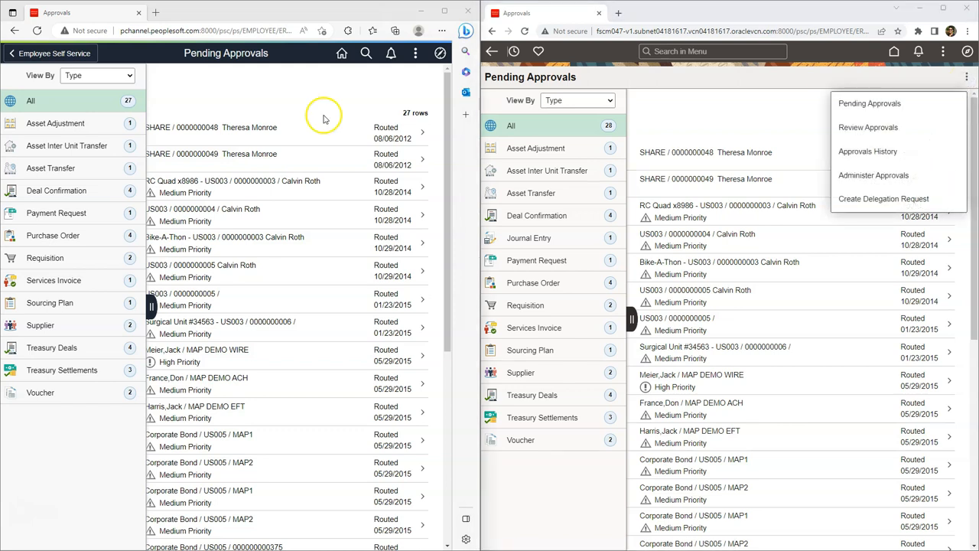
left_click(416, 52)
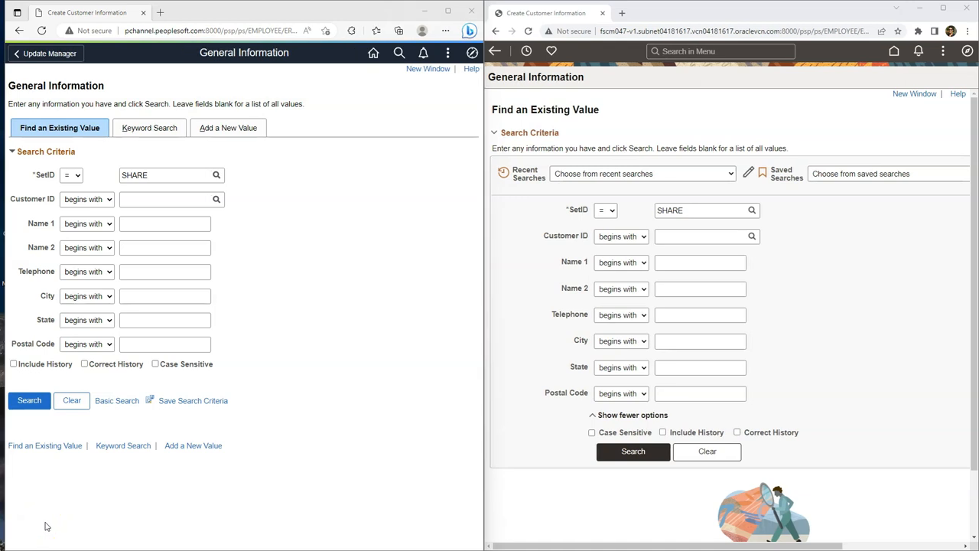
Start a Search in Menu for the purchase order page in both 8.59 and 8.60
left_click(398, 52)
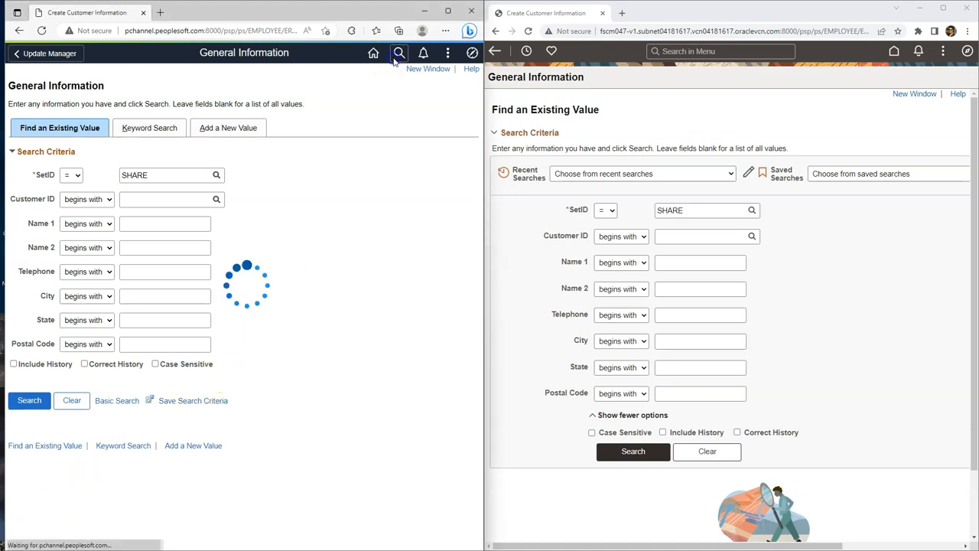
left_click(398, 53)
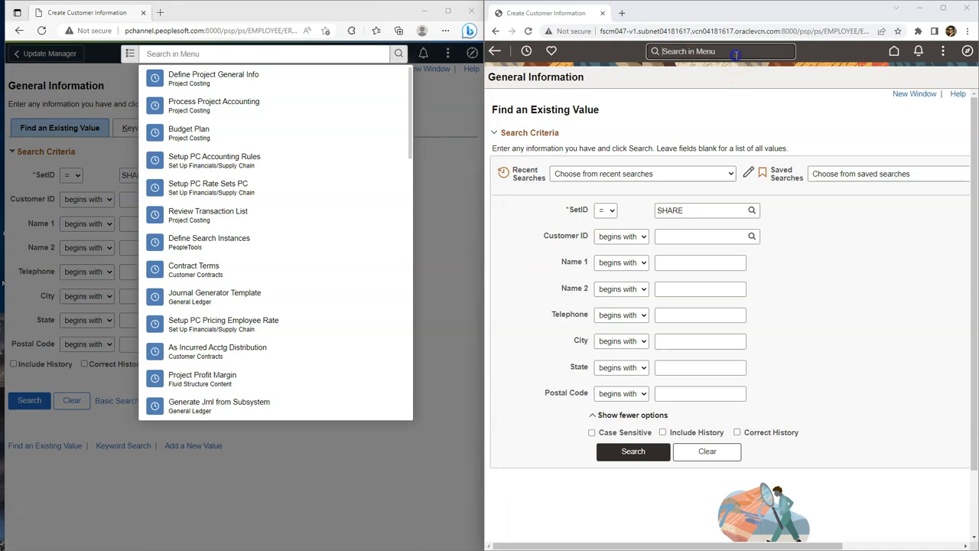
left_click(719, 52)
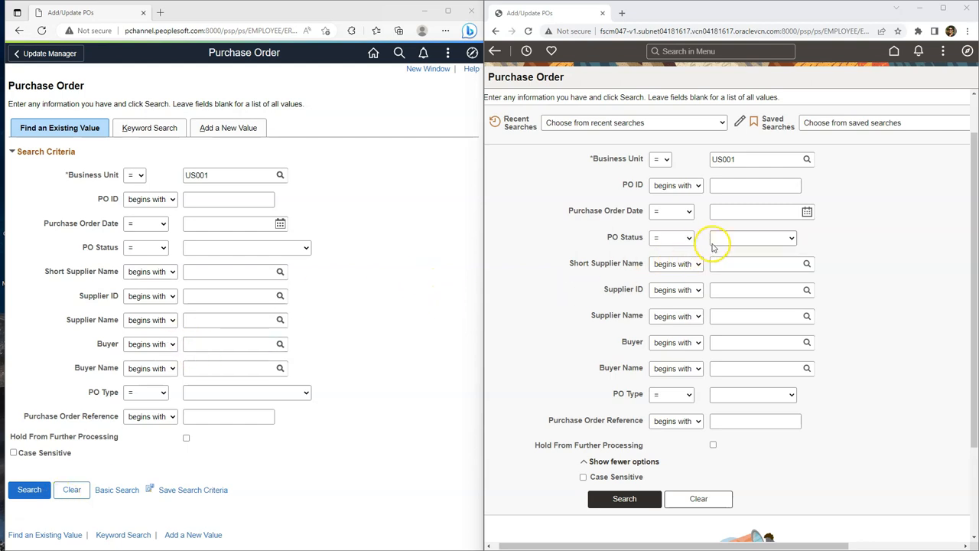
Filter 8.60 purchase orders by PO Status Approved, then reuse that recent US001 search
left_click(753, 237)
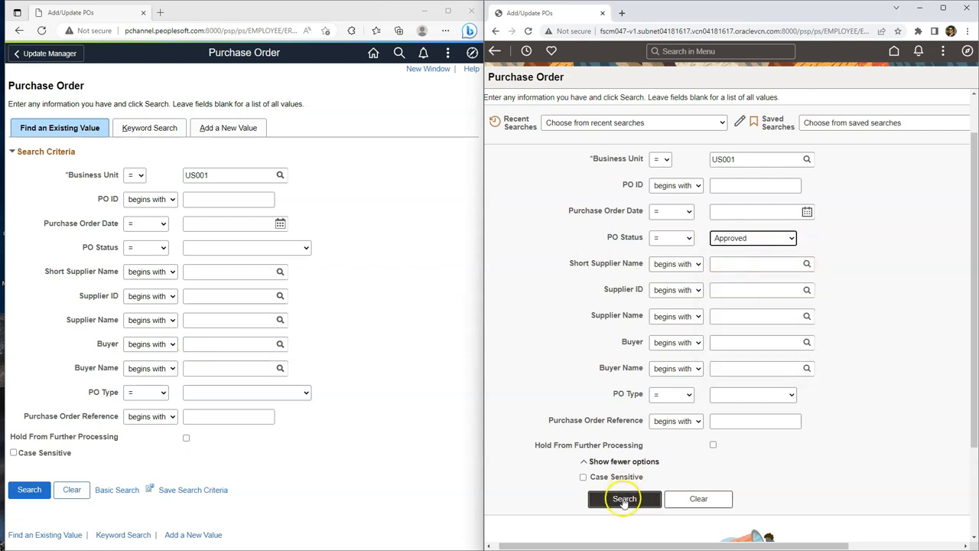
left_click(624, 499)
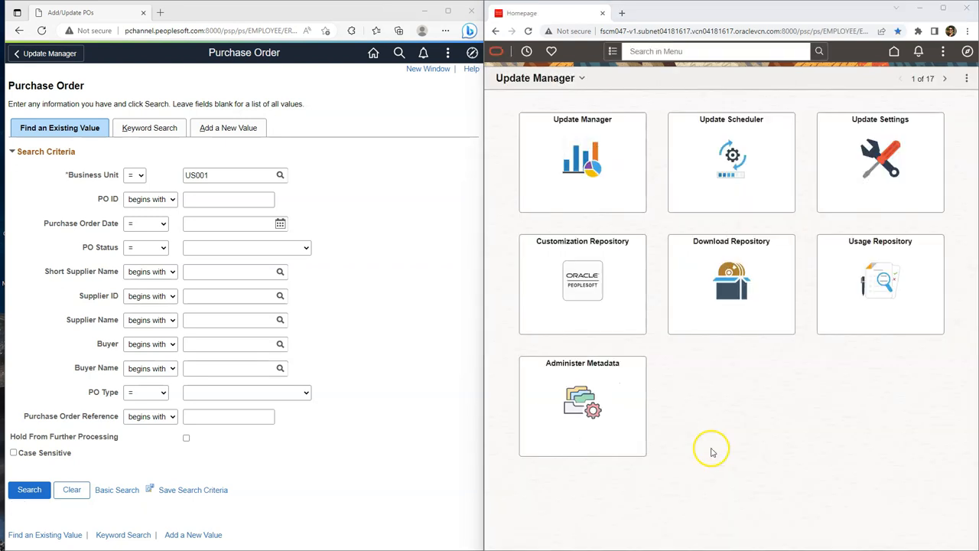
mouse_move(713, 448)
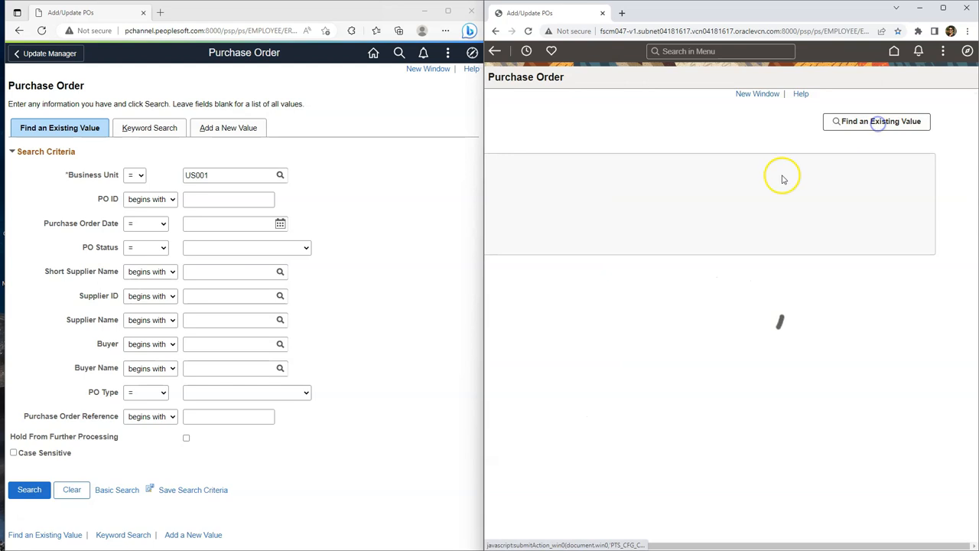
left_click(876, 121)
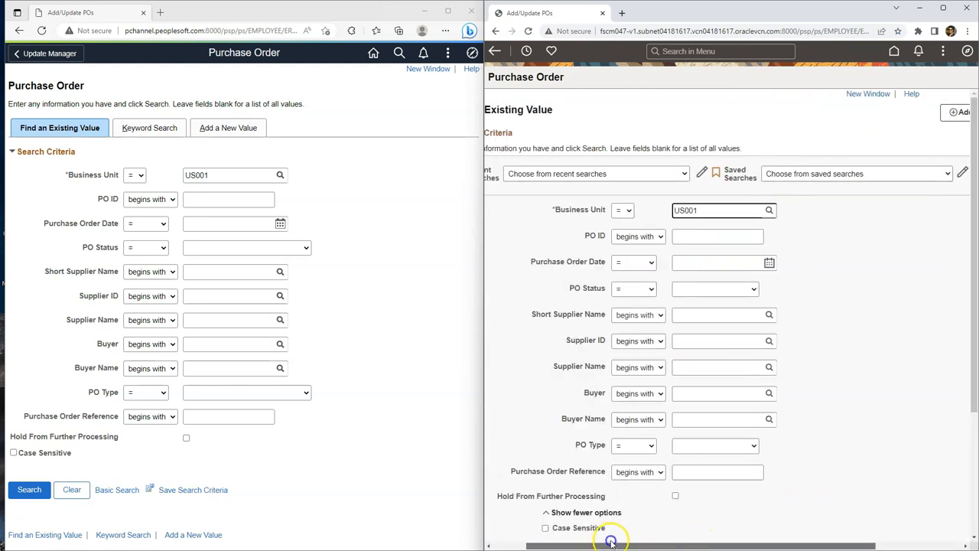
left_click(597, 173)
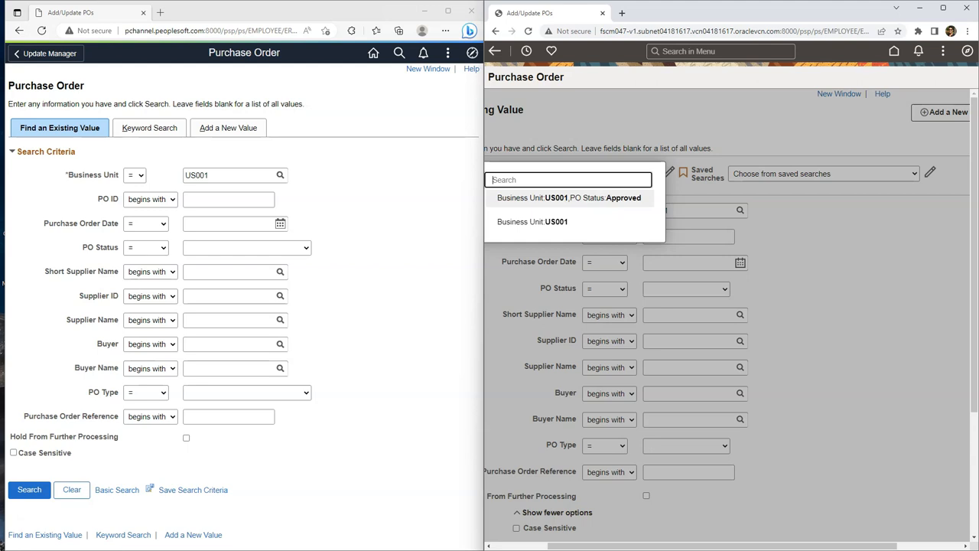
left_click(567, 197)
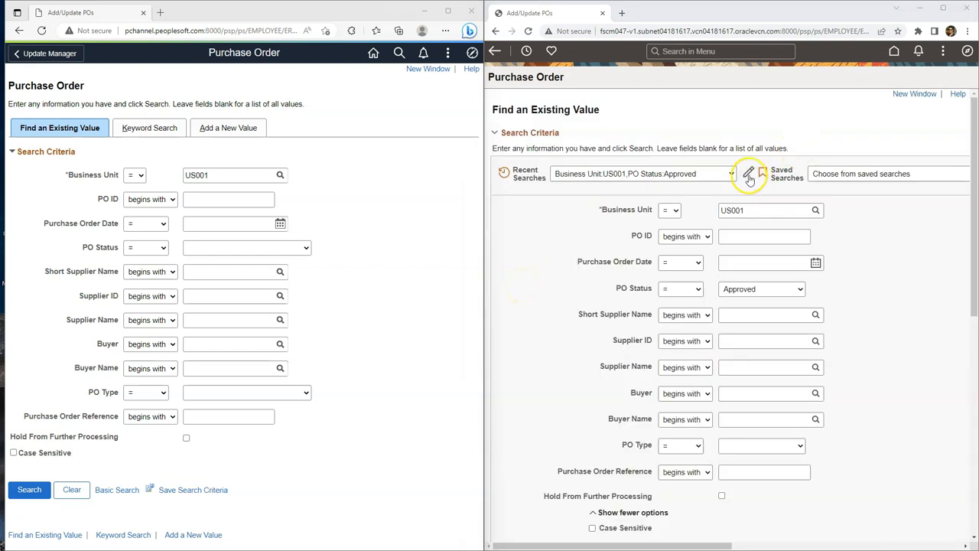
Delete all recent 8.60 searches and run the open US001 search in both versions
left_click(750, 174)
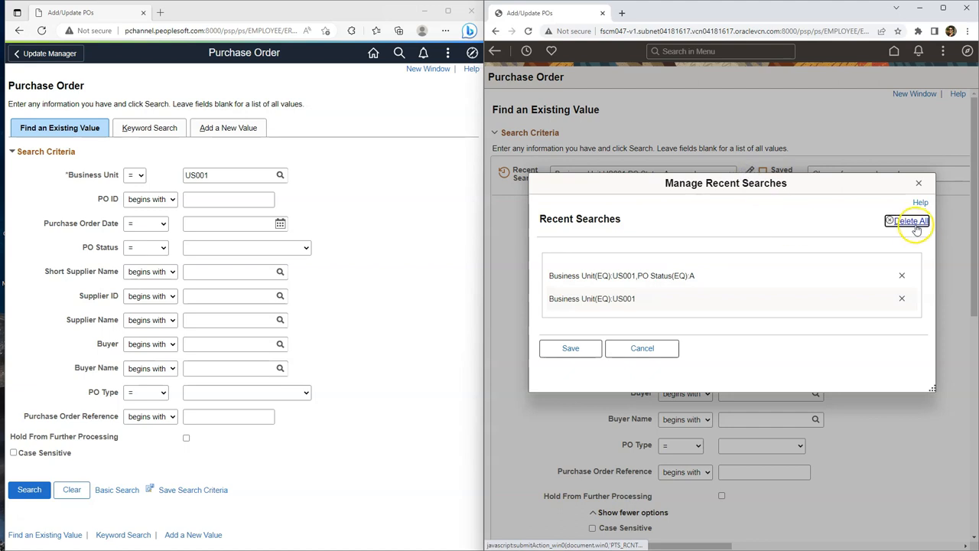
left_click(911, 220)
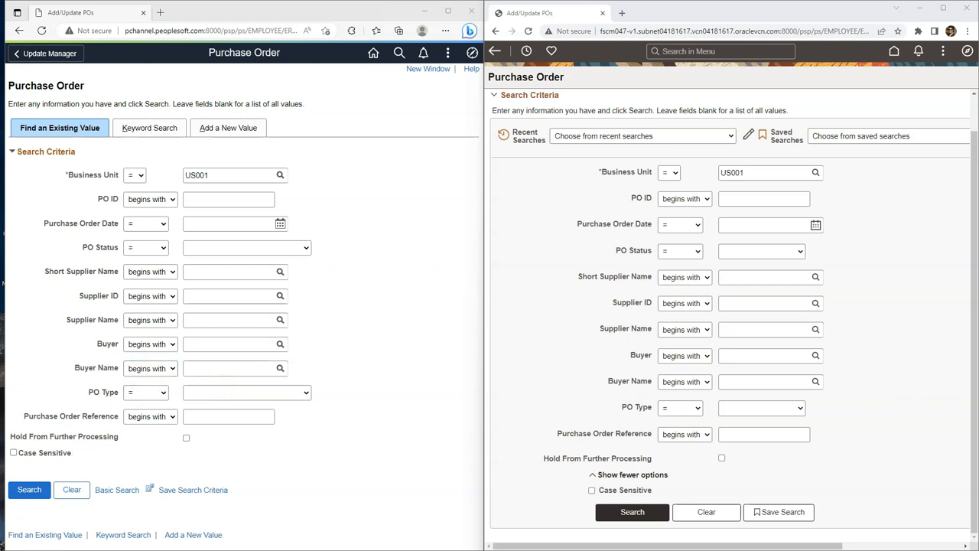
left_click(29, 490)
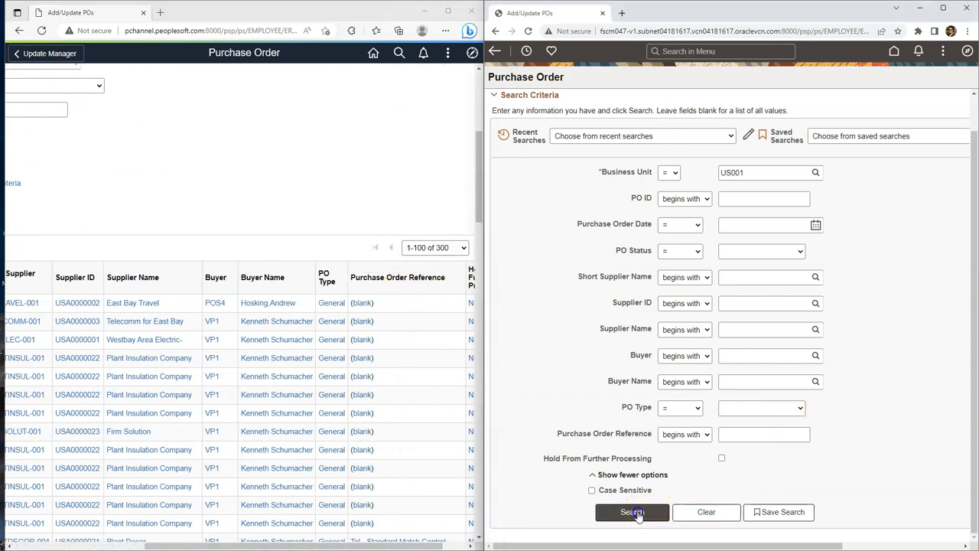
left_click(632, 511)
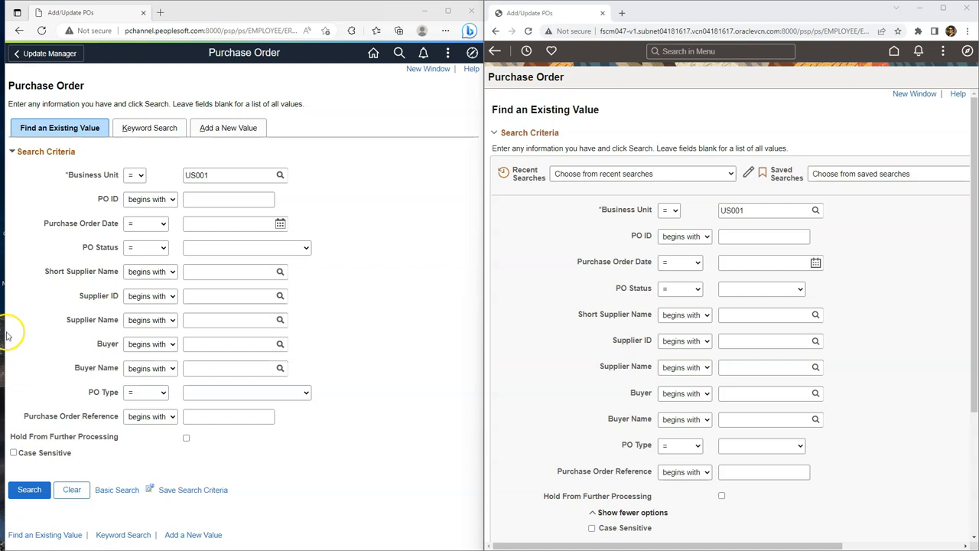
mouse_move(46, 129)
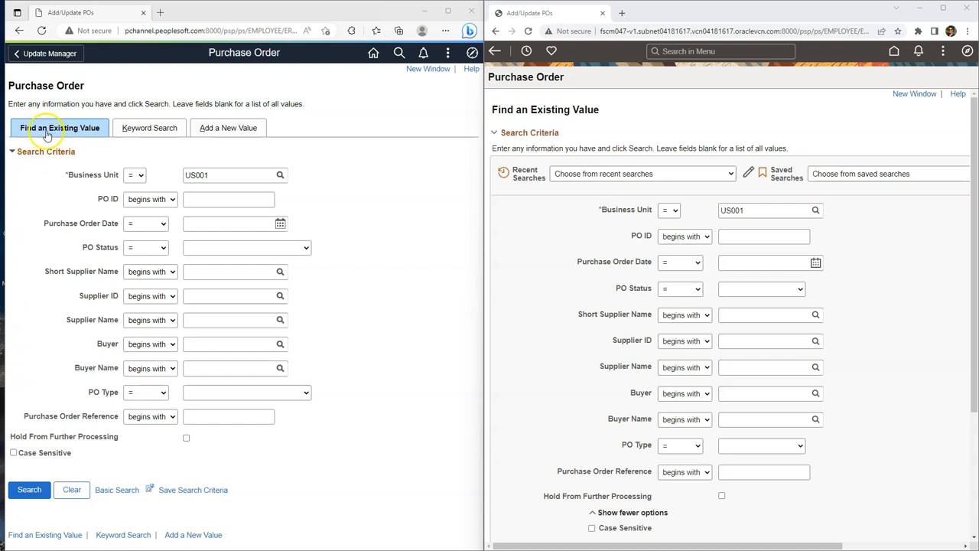
Switch the 8.59 purchase order lookup to Keyword Search and list all orders matching %
left_click(60, 127)
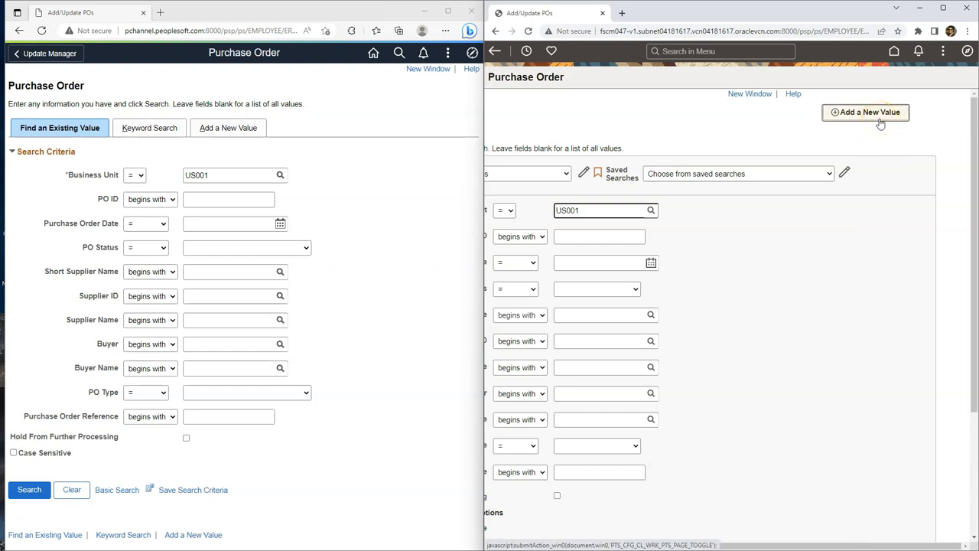
mouse_move(792, 346)
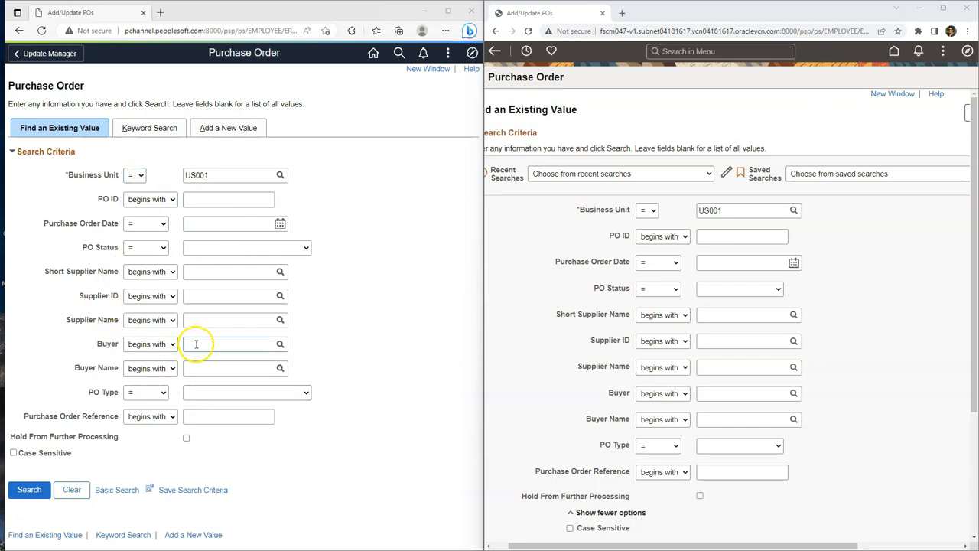
left_click(150, 129)
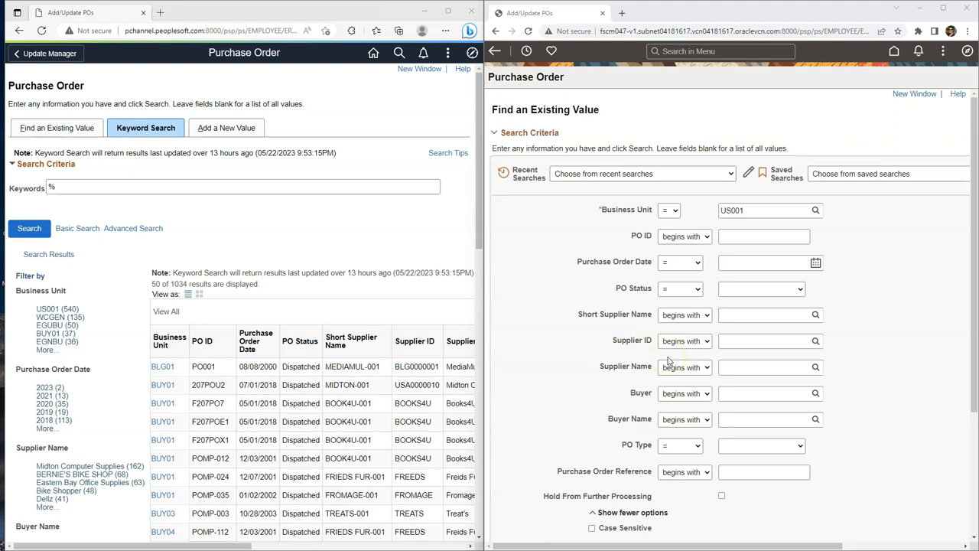
mouse_move(858, 215)
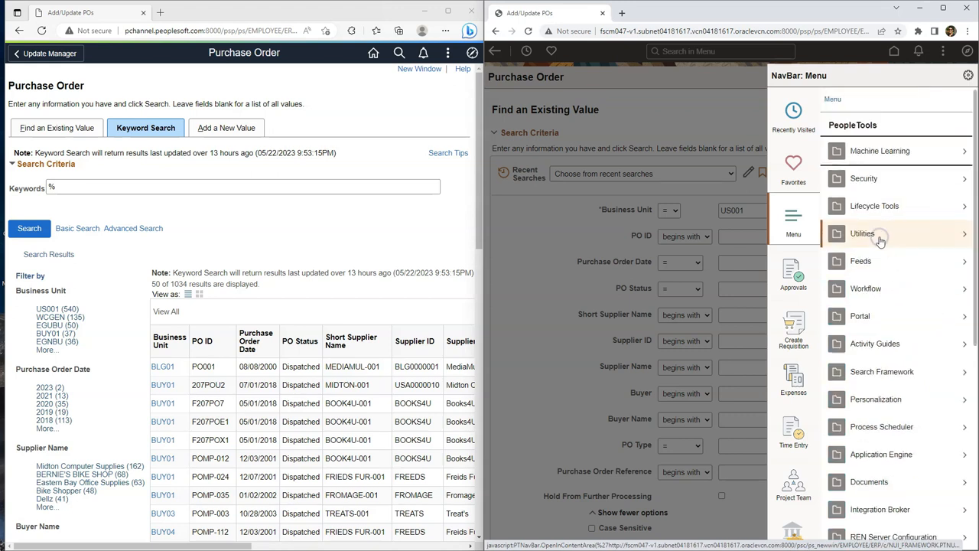
In Manage Configurable Search choose the Add/Update POs page to configure
left_click(863, 232)
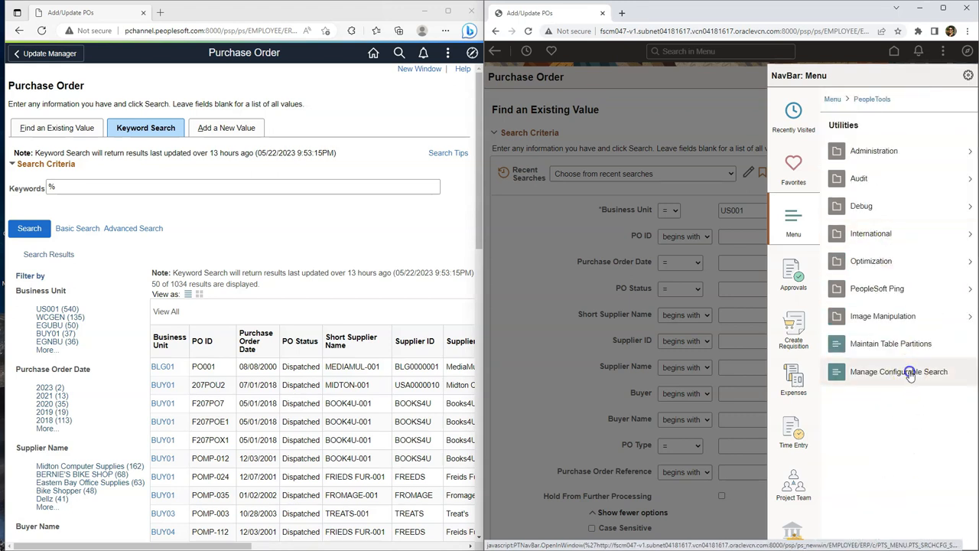
left_click(900, 372)
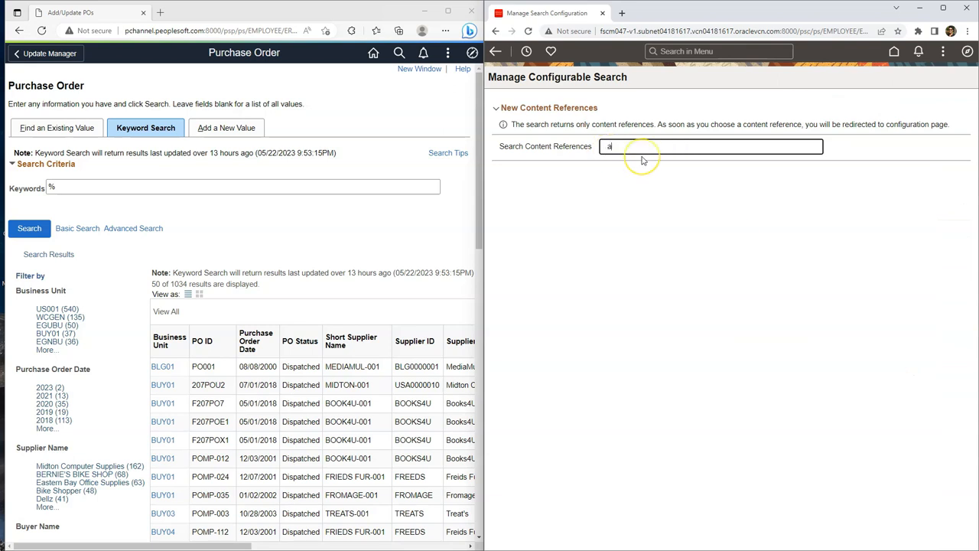
type("dd/")
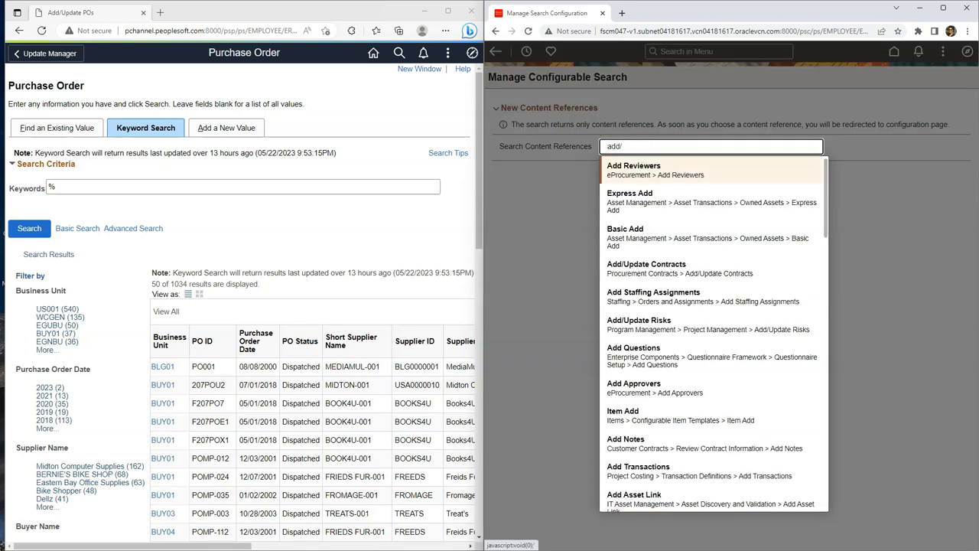
left_click(633, 166)
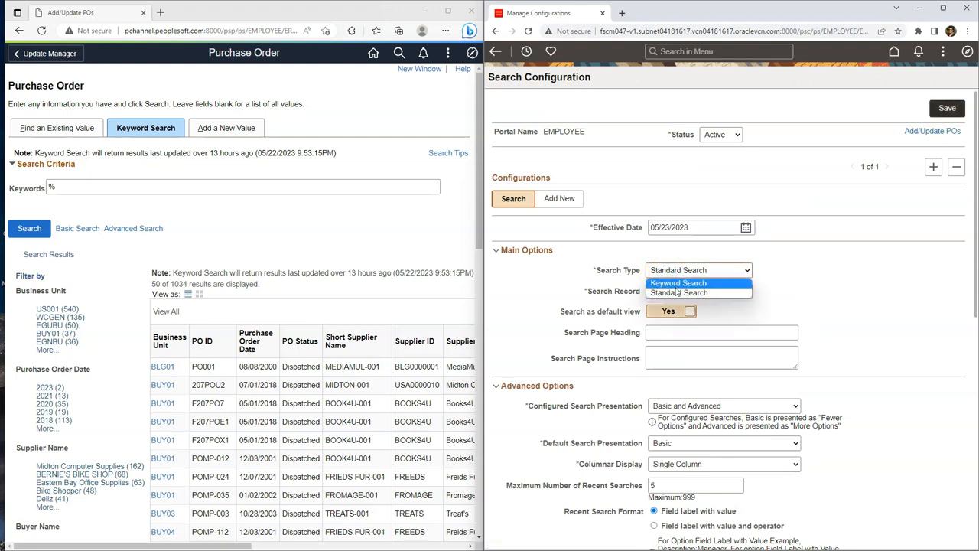
Load the search fields, load the Add New search record fields, and save the configuration
scroll("down", 3)
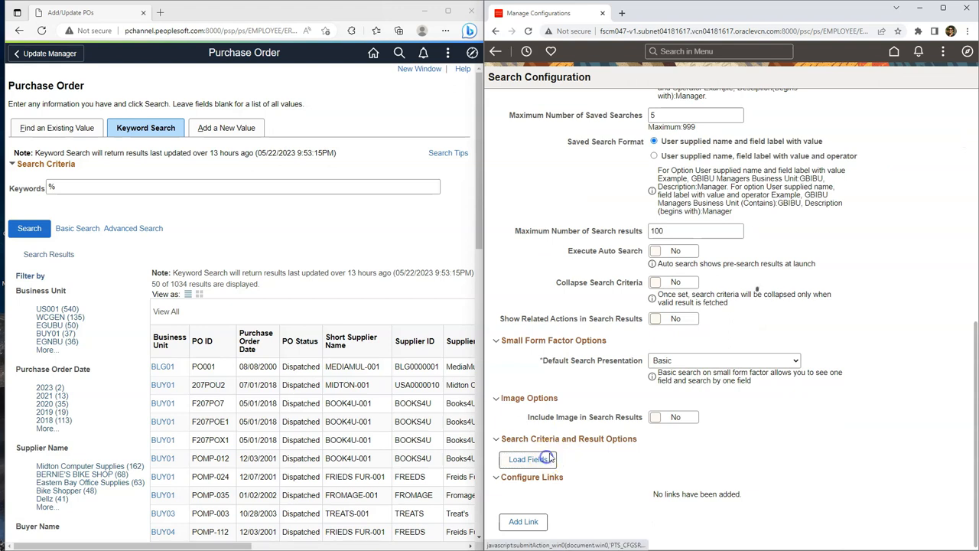
left_click(526, 459)
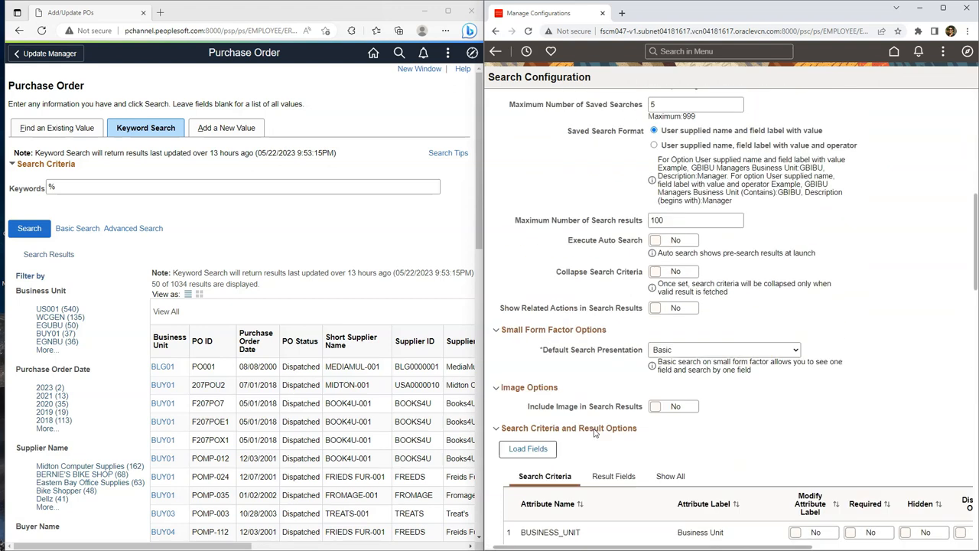
left_click(560, 199)
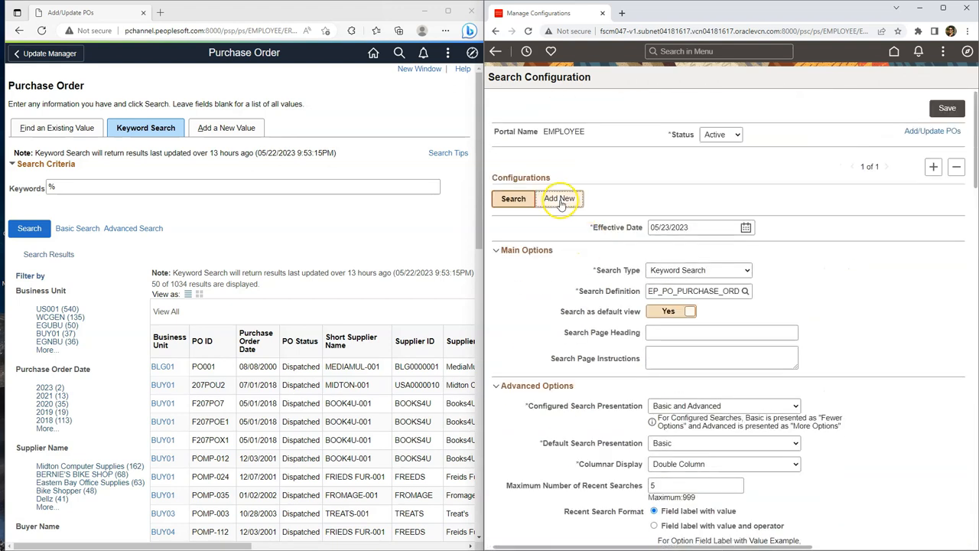
left_click(560, 199)
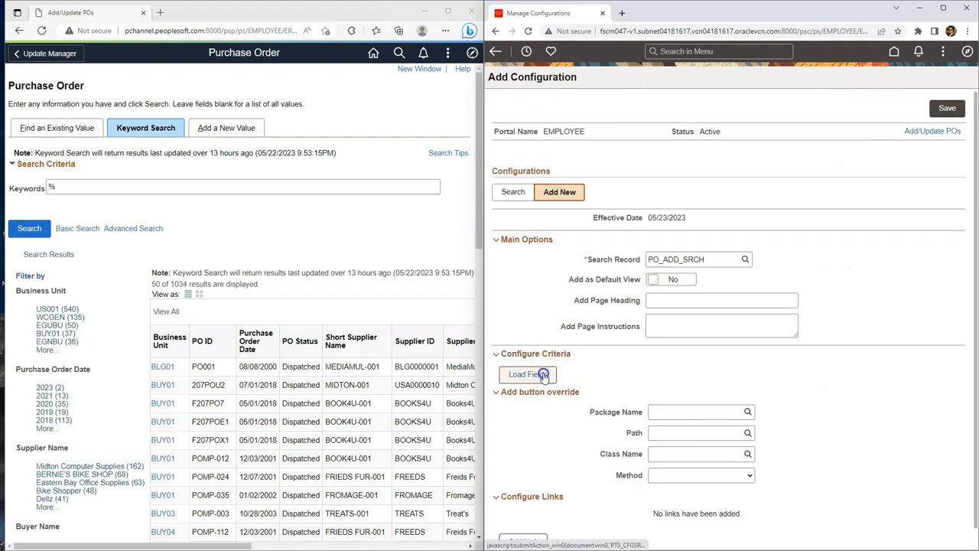
left_click(528, 373)
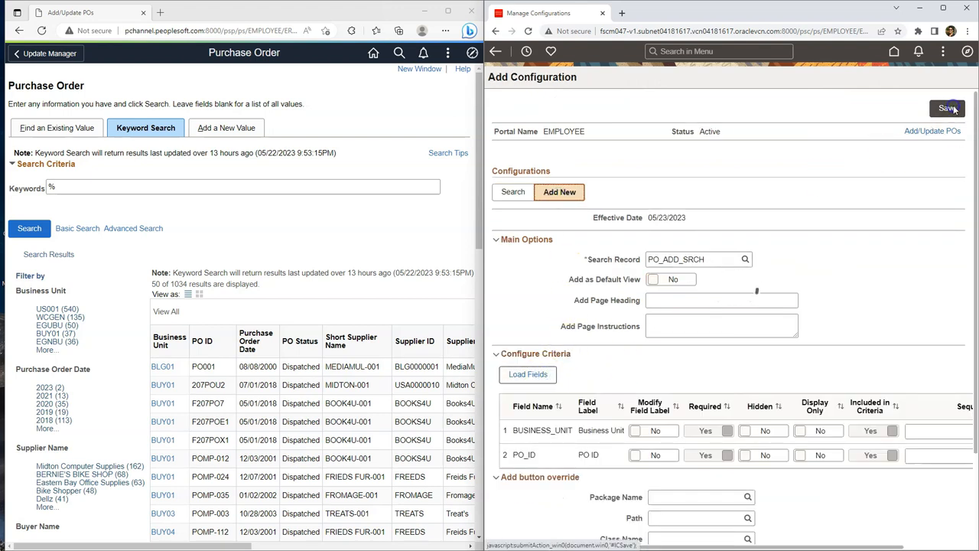
left_click(947, 107)
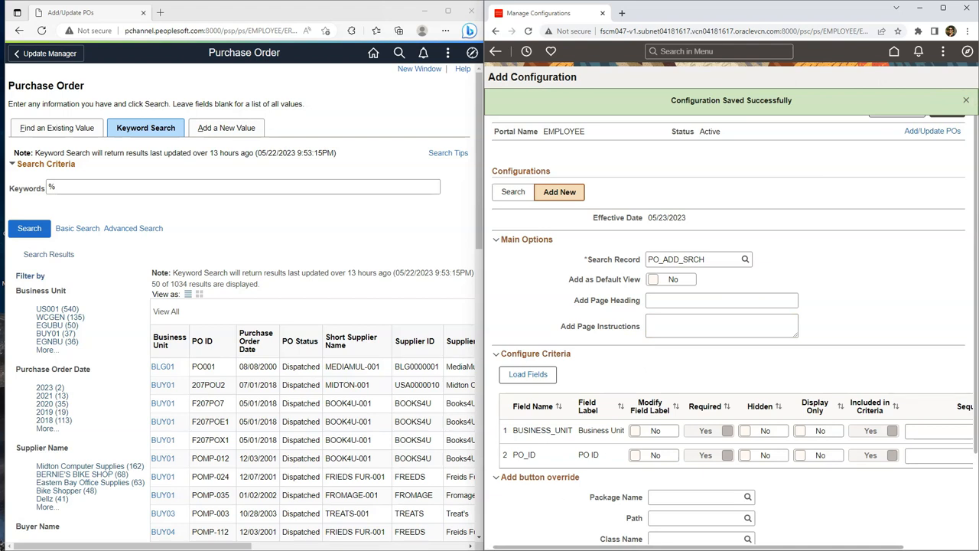
left_click(967, 52)
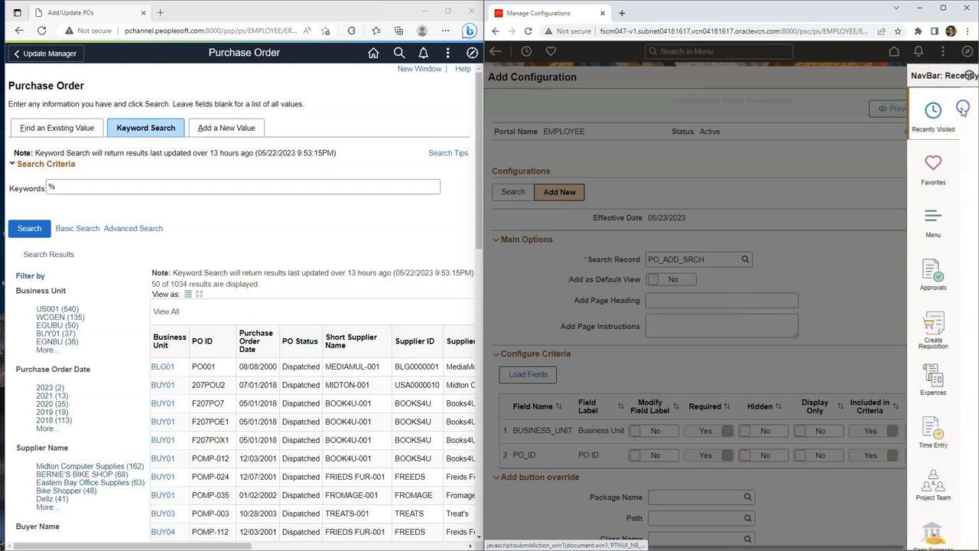
Return to Add/Update POs via Recently Visited and run the keyword search for all orders
left_click(963, 107)
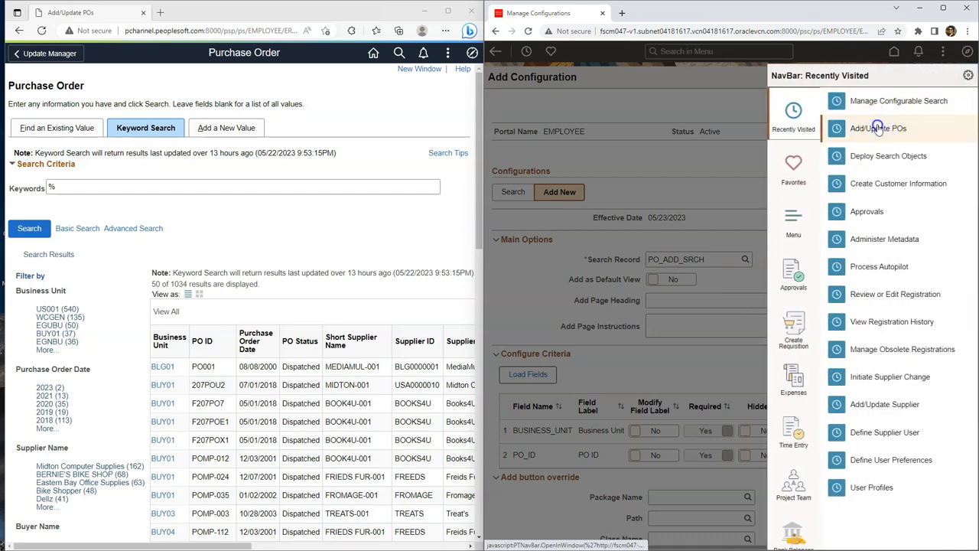
left_click(878, 128)
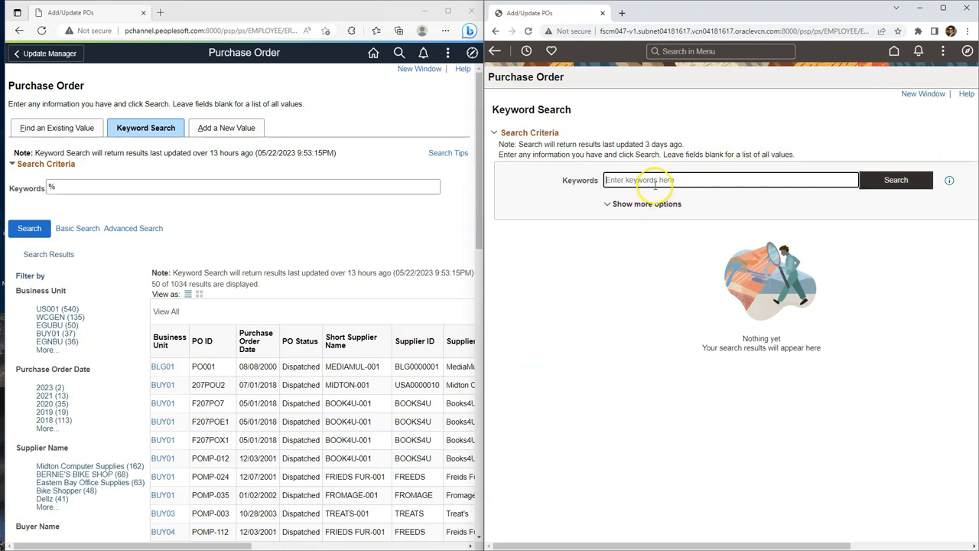
left_click(896, 180)
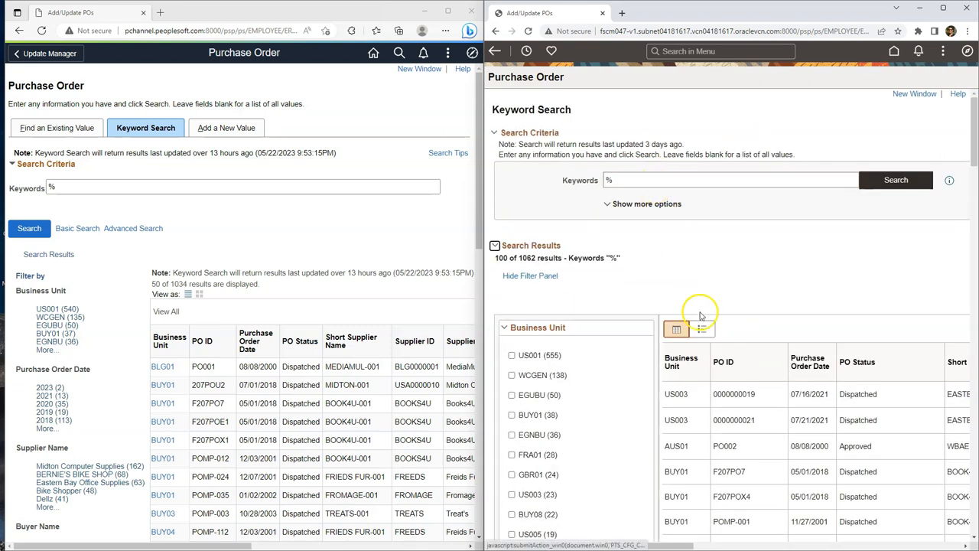
Expand the 2021 Purchase Order Date filter into its monthly breakdown
scroll("down", 3)
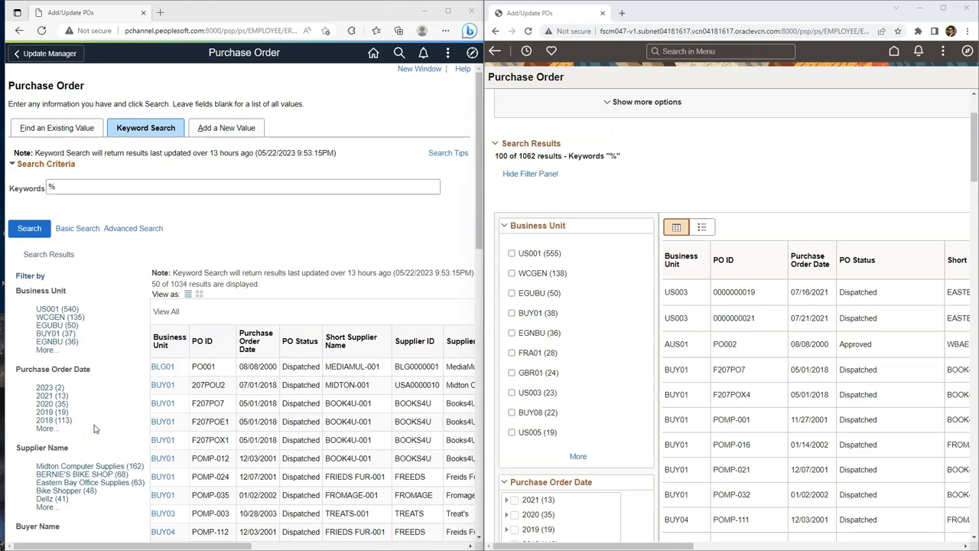
mouse_move(49, 387)
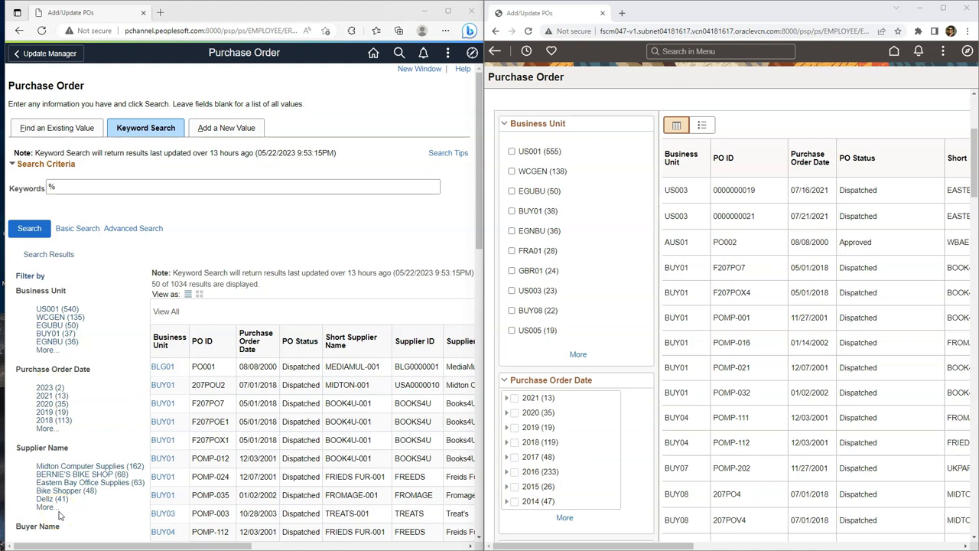
left_click(508, 398)
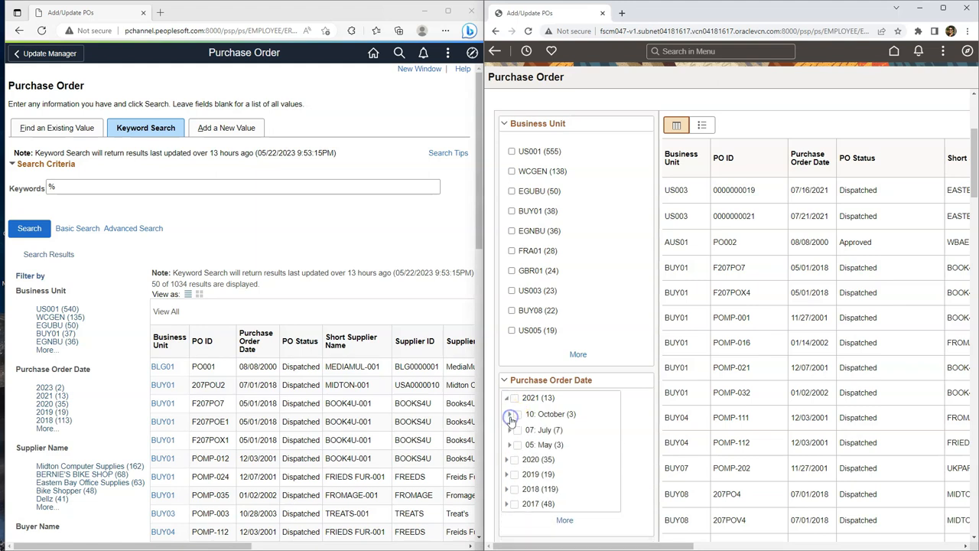
left_click(511, 414)
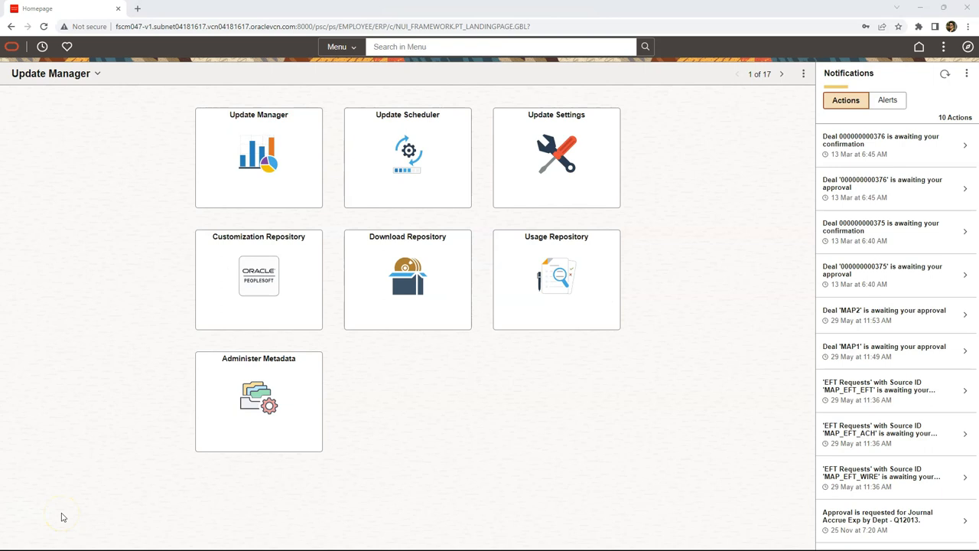
mouse_move(62, 517)
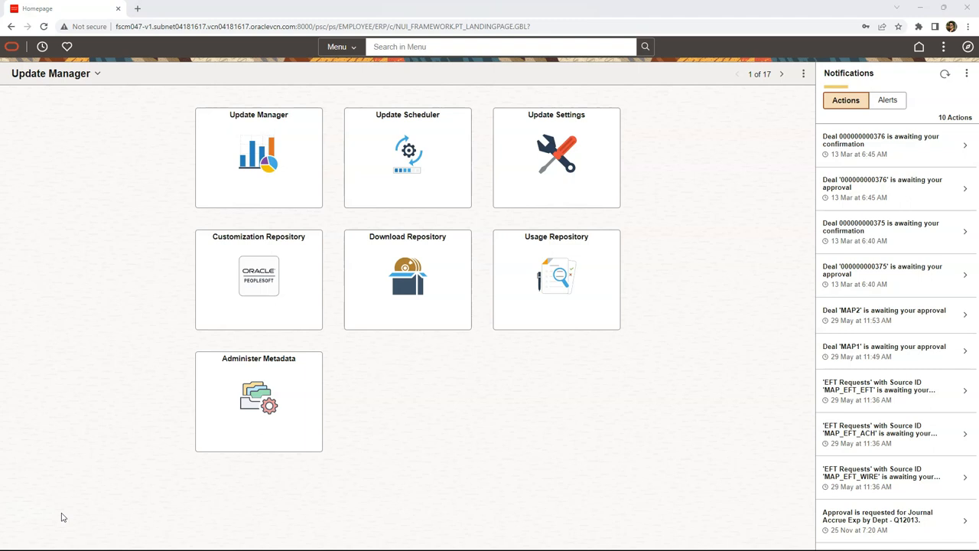
mouse_move(382, 442)
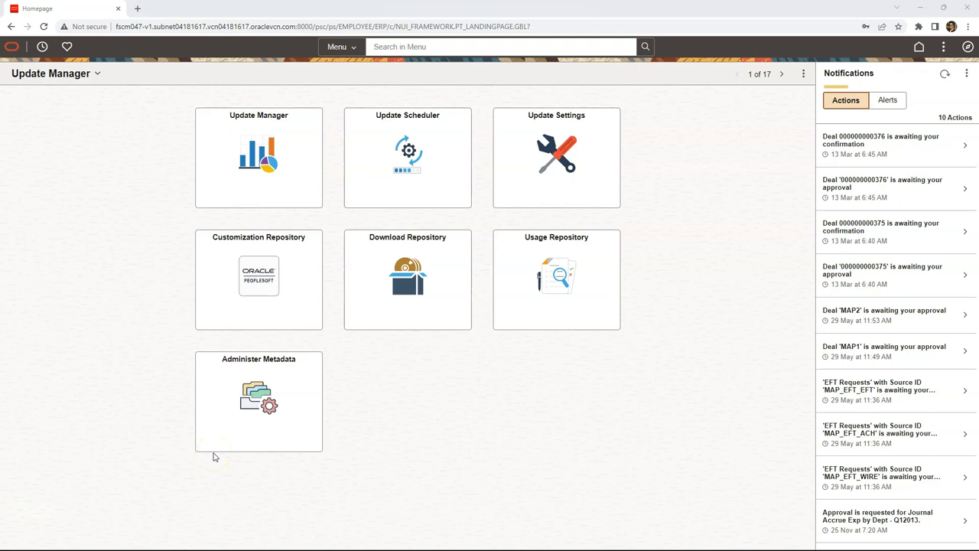
Open Personalize NavBar, keep Menu Order on Standard and save the changes
left_click(968, 46)
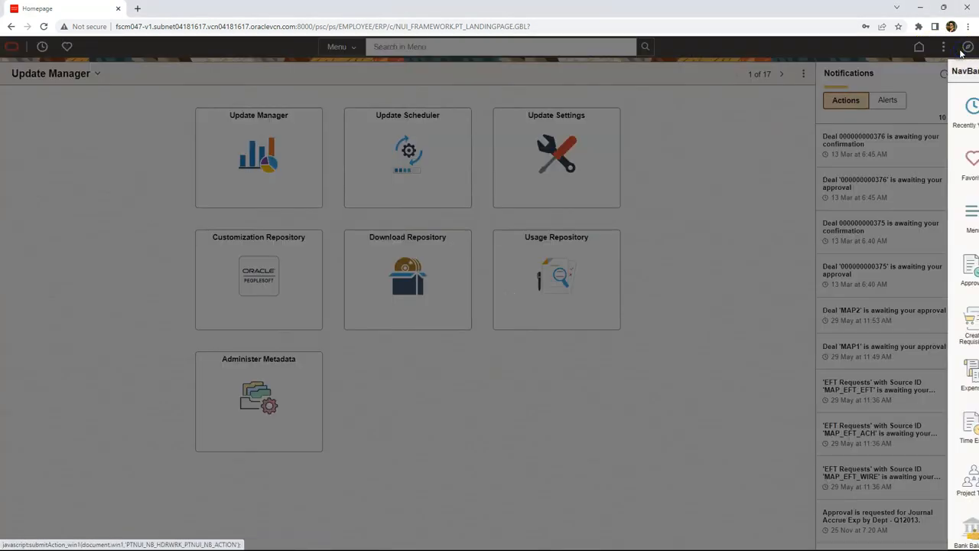
left_click(968, 46)
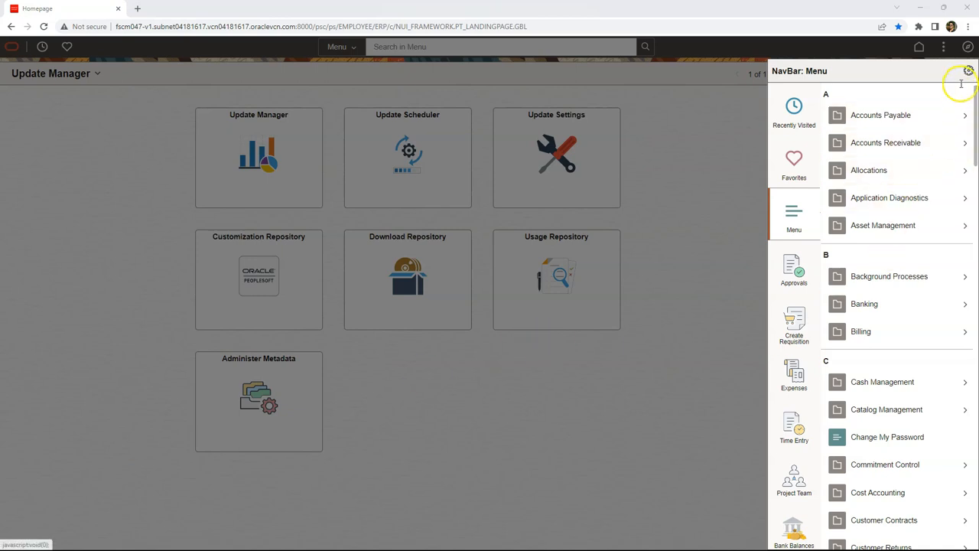
left_click(968, 70)
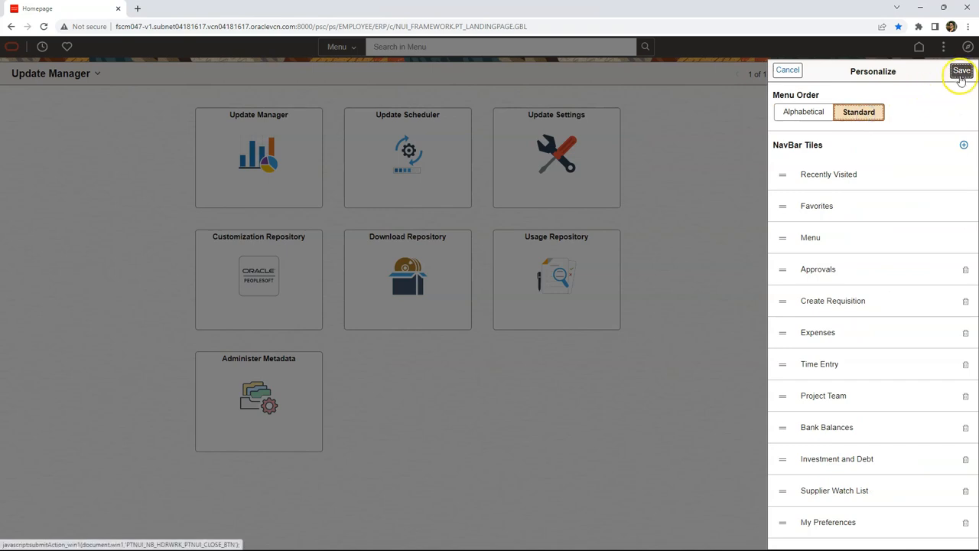
left_click(961, 70)
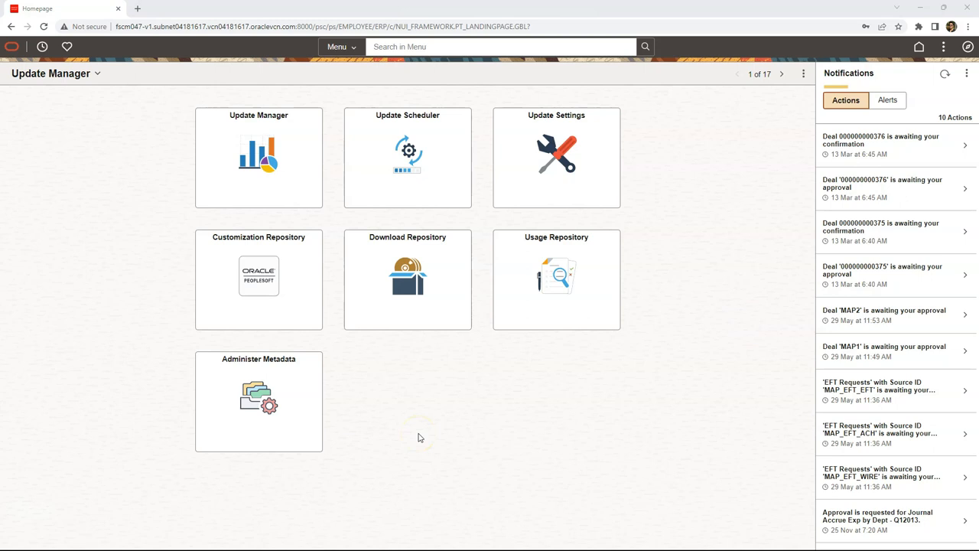
mouse_move(452, 363)
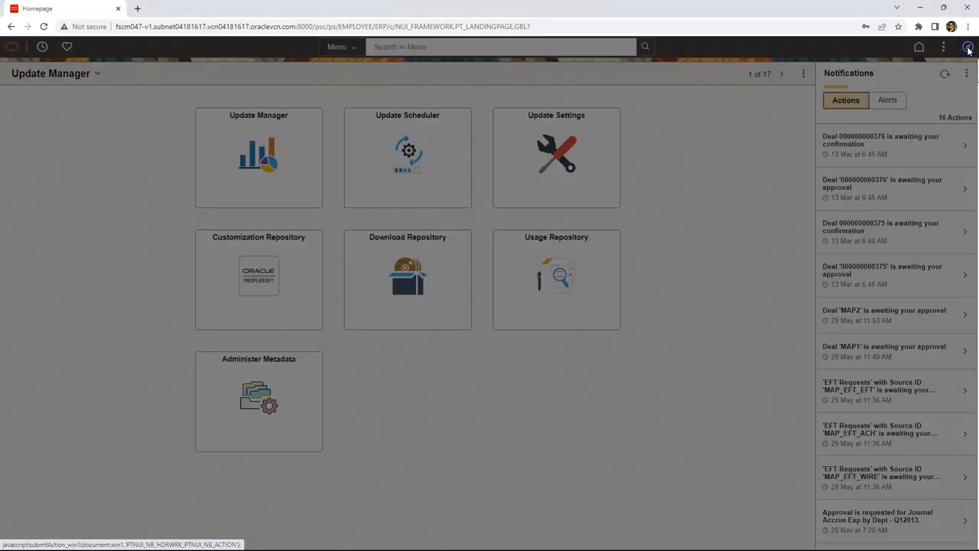
Navigate via NavBar Menu > PeopleTools > Personalization to Define System Personalizations
left_click(969, 46)
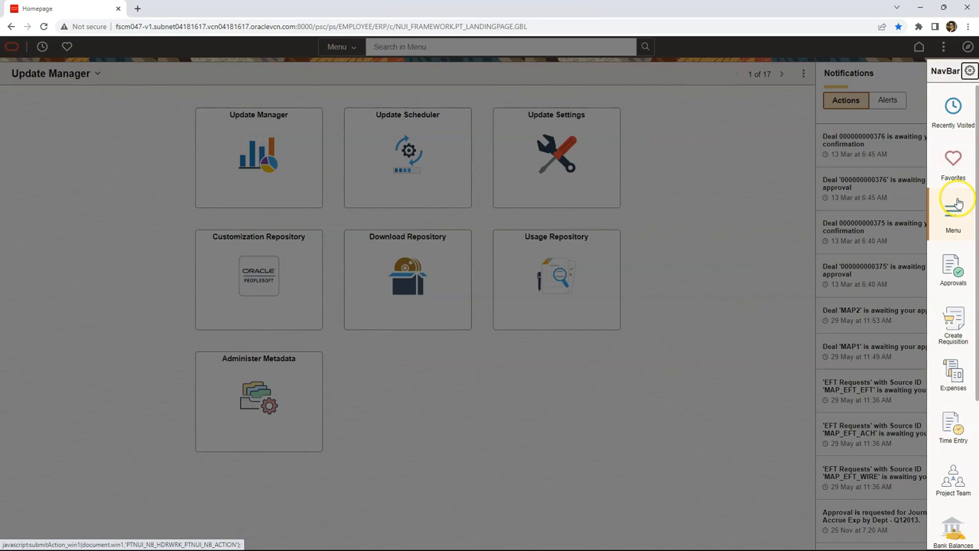
left_click(953, 214)
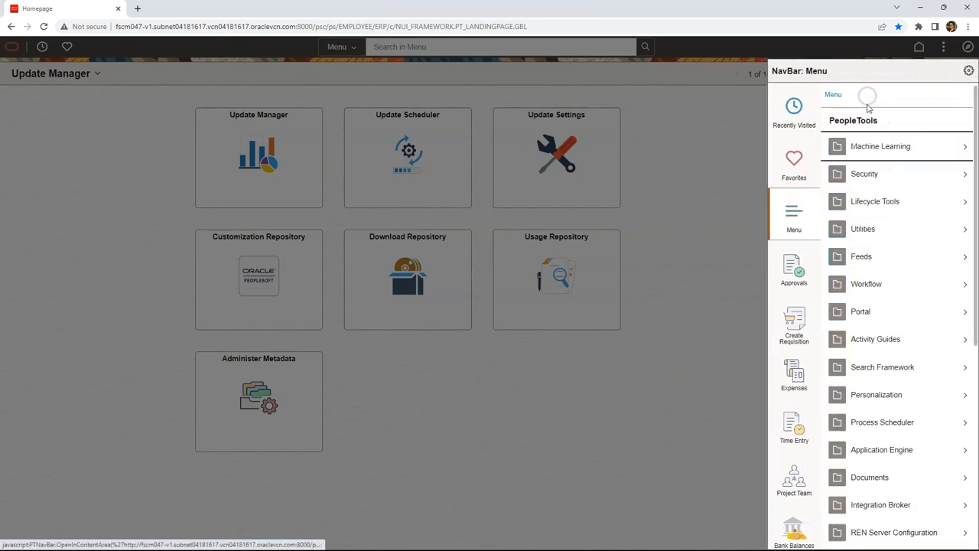
left_click(875, 394)
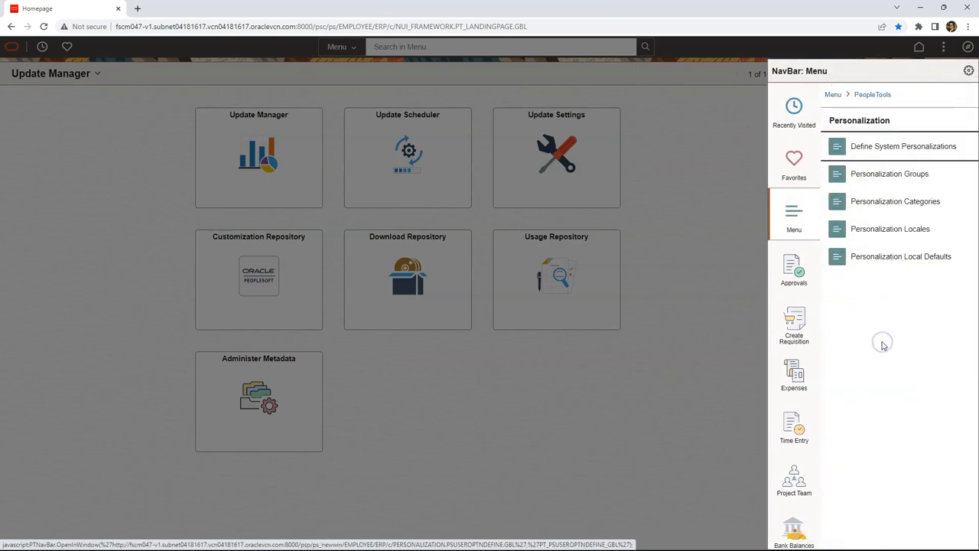
left_click(903, 147)
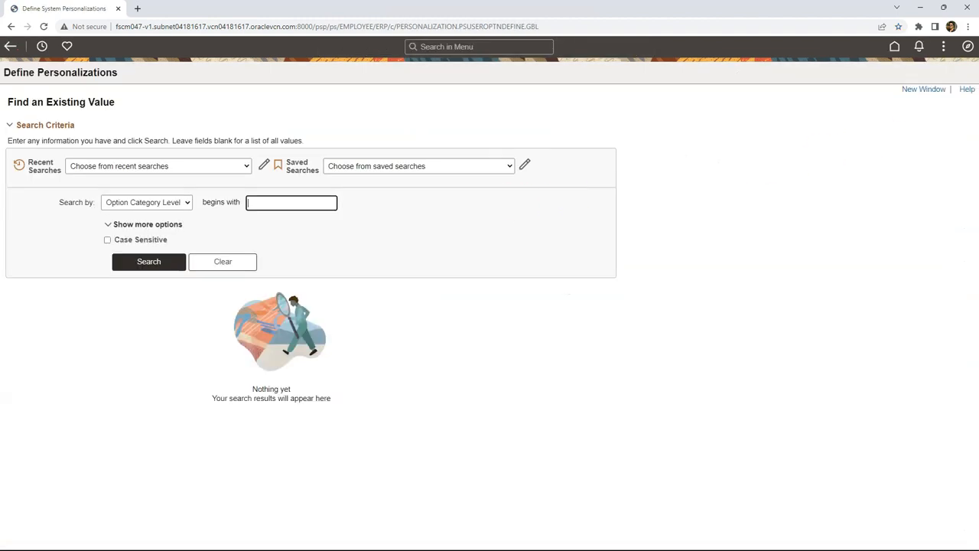
Search the options, find NAVMENUSORT on the Format view and open its Set Option Default Value
left_click(148, 260)
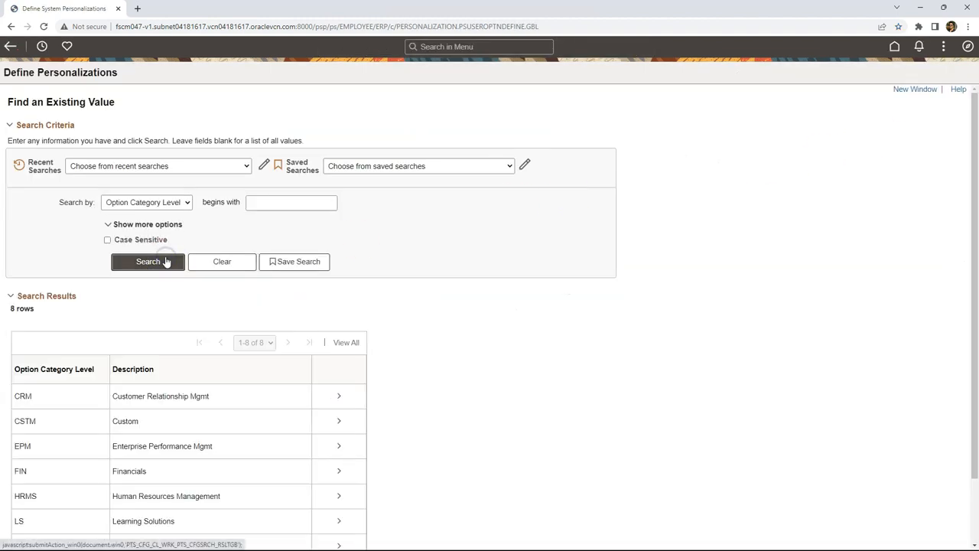
scroll("down", 3)
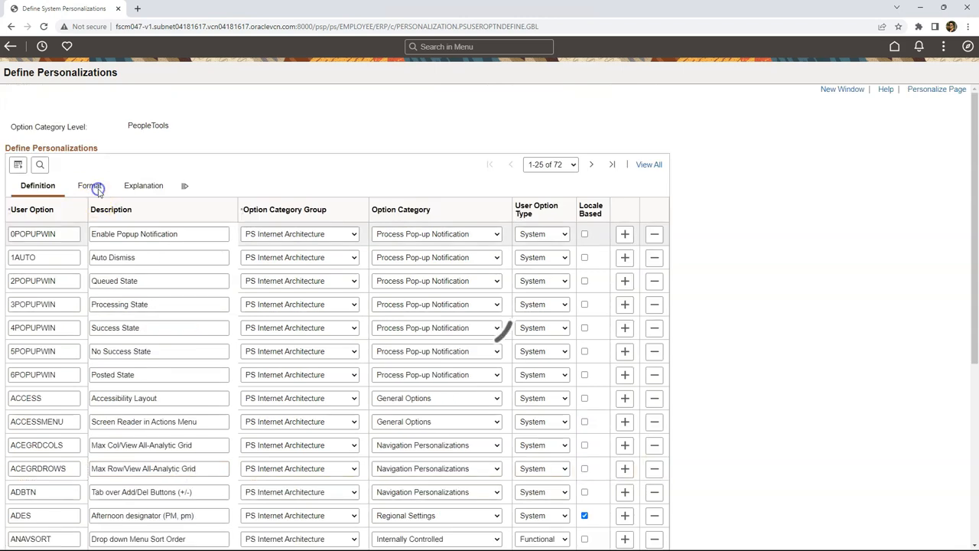
left_click(87, 185)
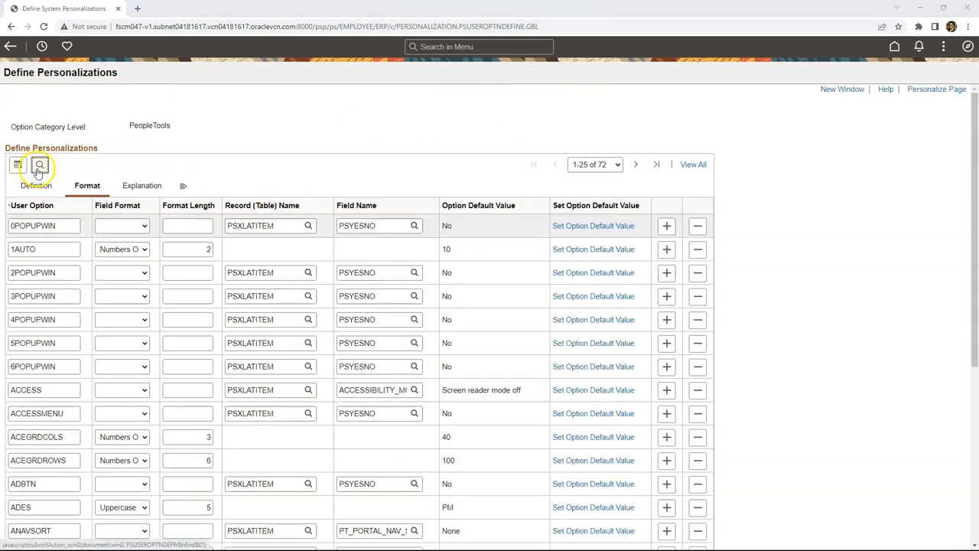
left_click(40, 165)
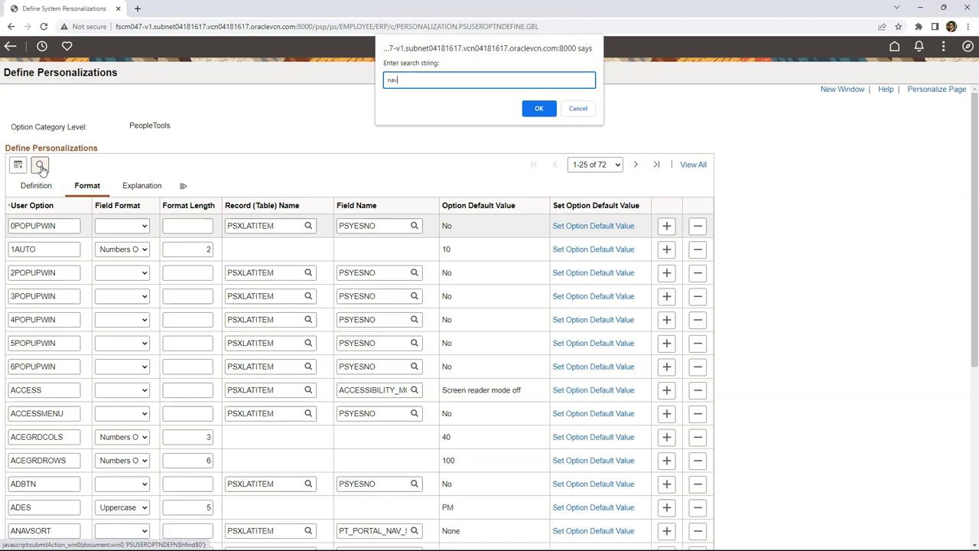
left_click(538, 107)
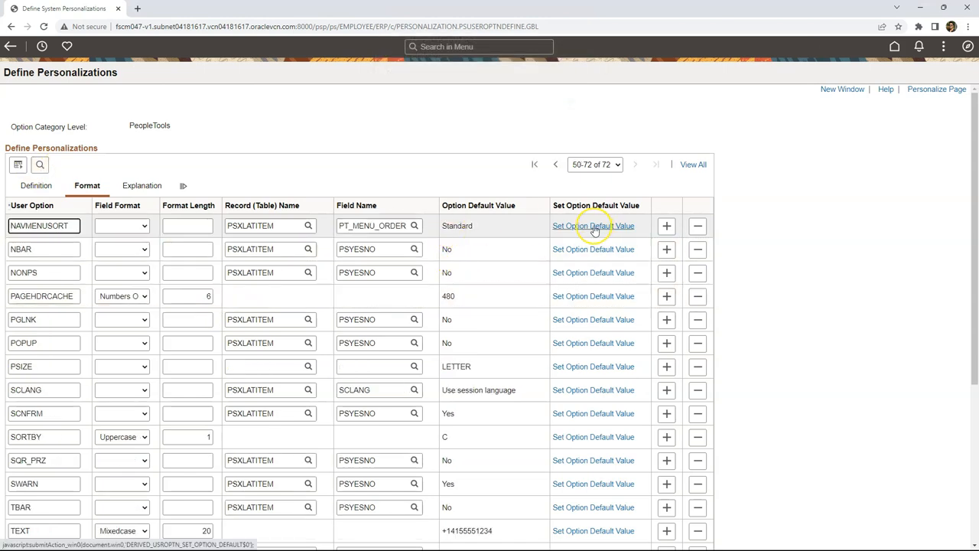
left_click(594, 227)
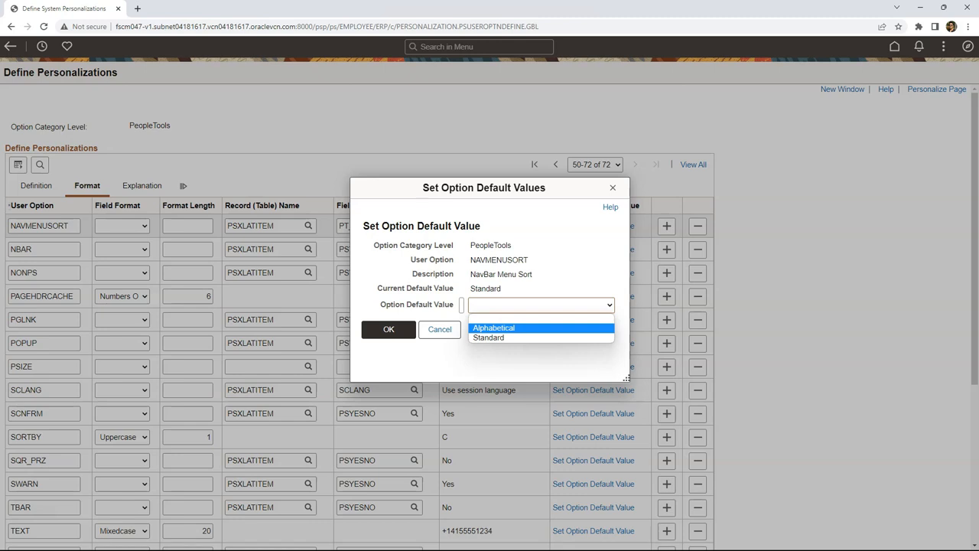
mouse_move(491, 349)
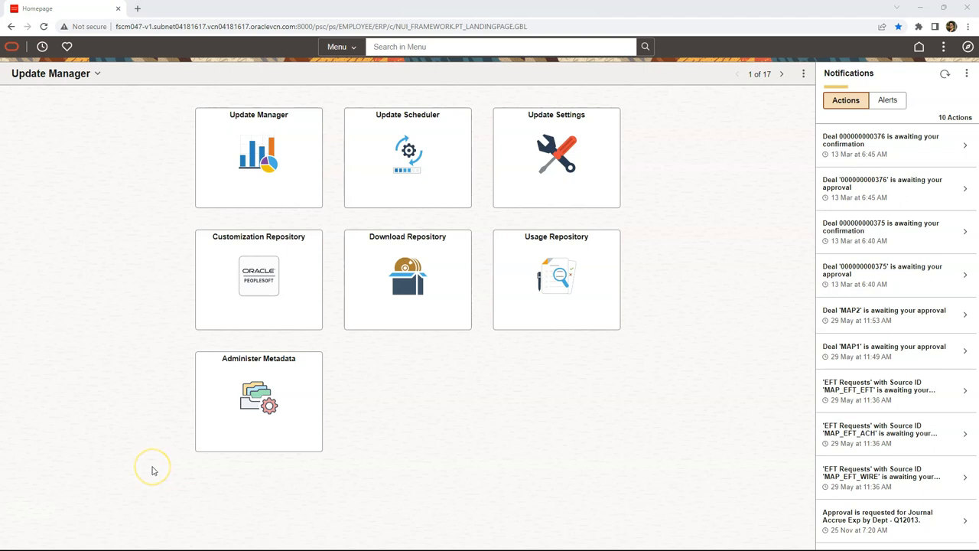
mouse_move(890, 176)
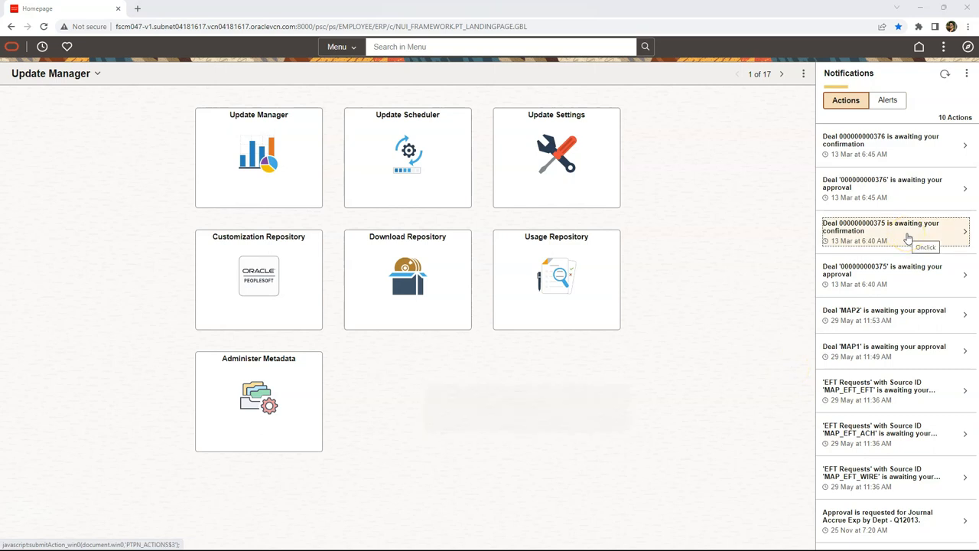
mouse_move(790, 214)
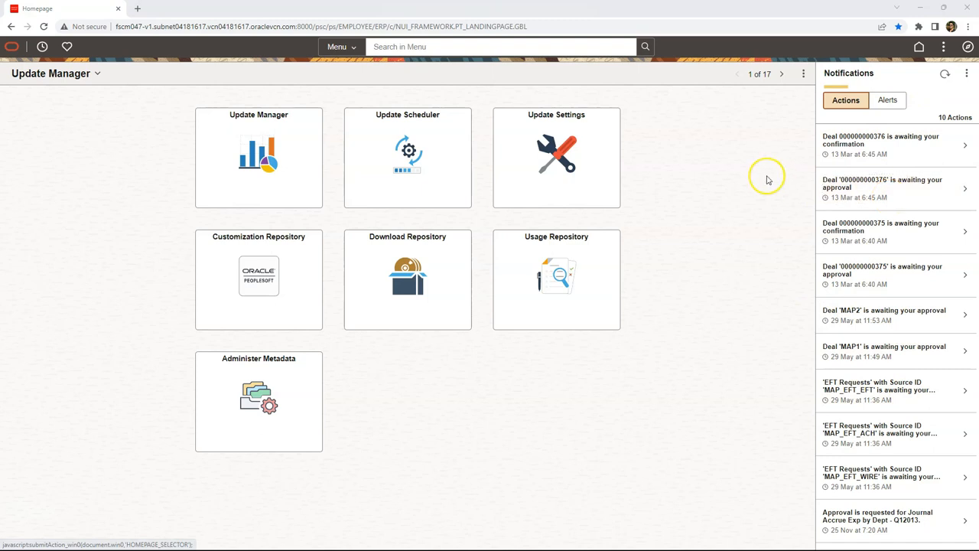
mouse_move(794, 138)
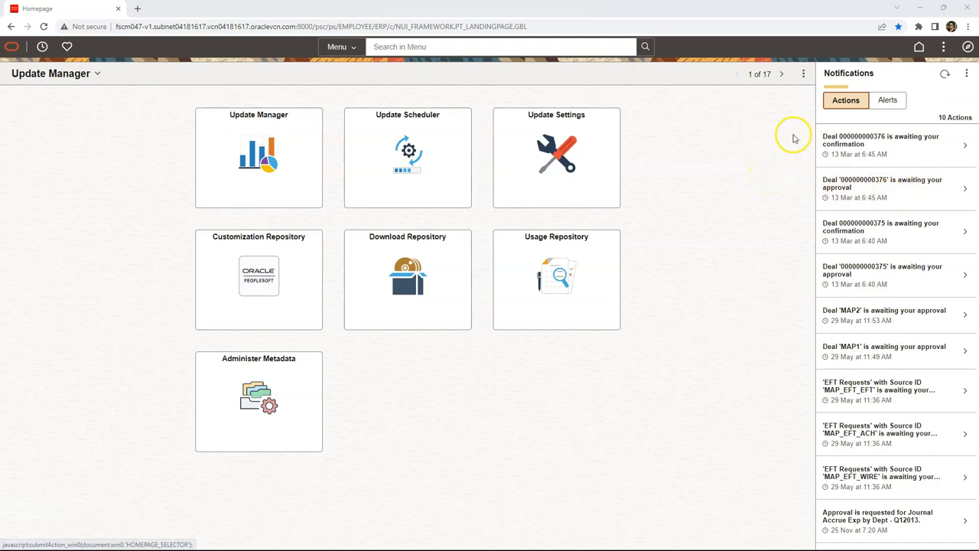
Personalize the homepage with Show Notifications Panel set to No
left_click(803, 74)
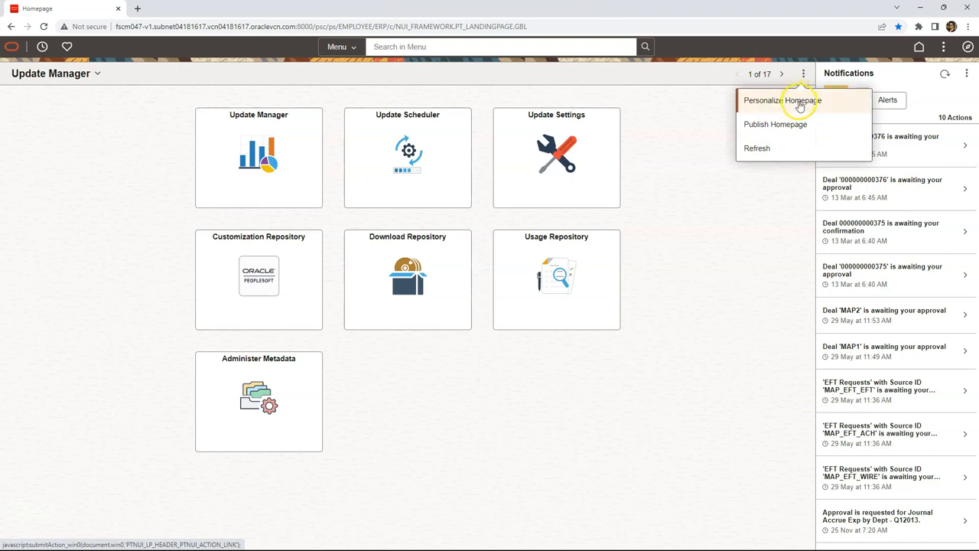
left_click(782, 101)
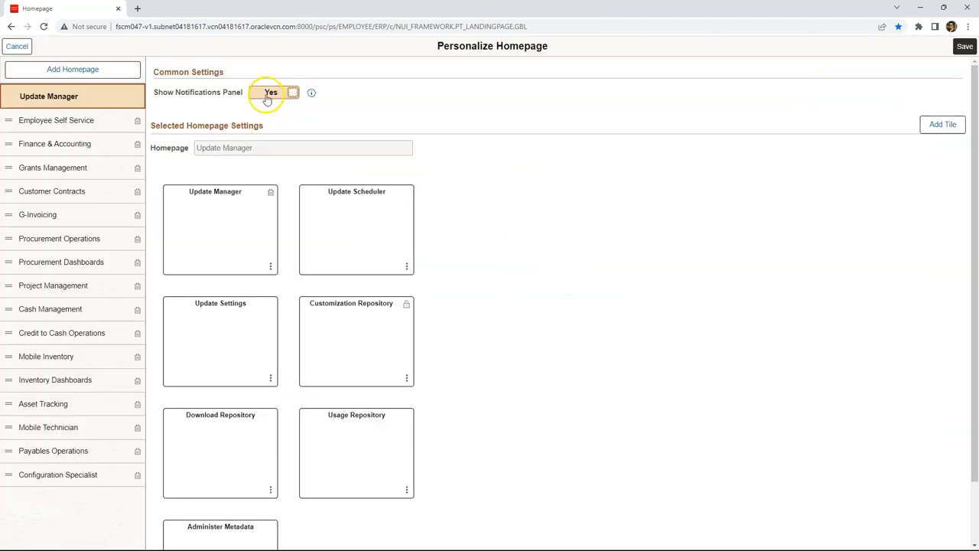
left_click(268, 92)
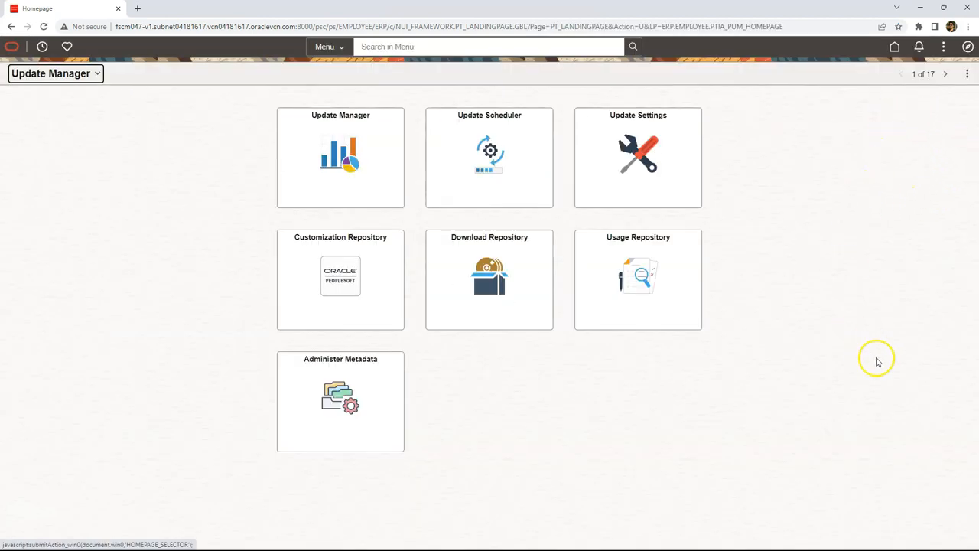
mouse_move(854, 235)
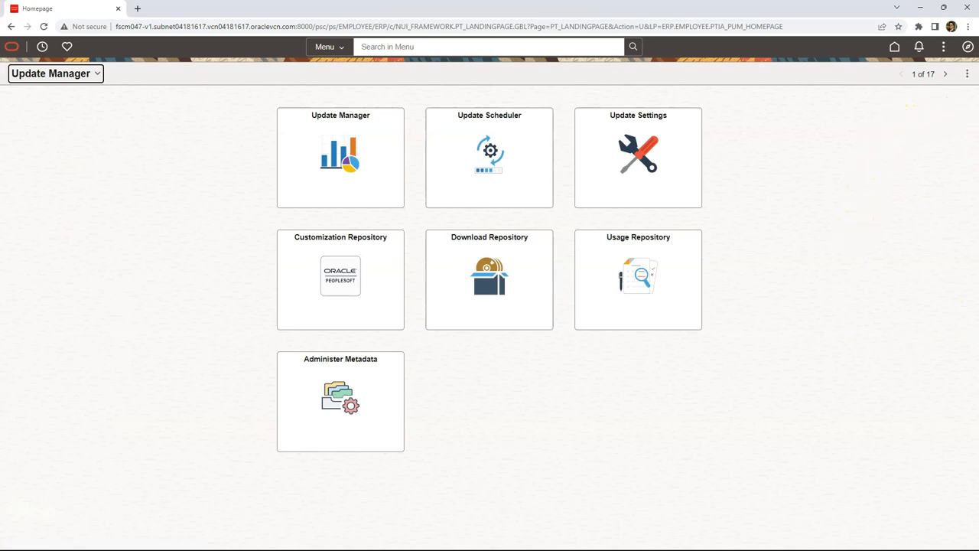
mouse_move(923, 168)
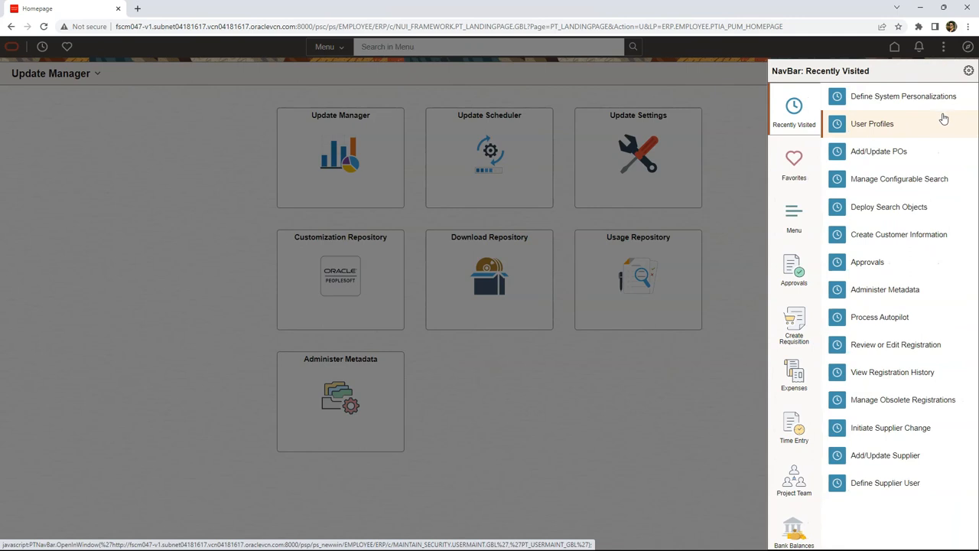
mouse_move(903, 95)
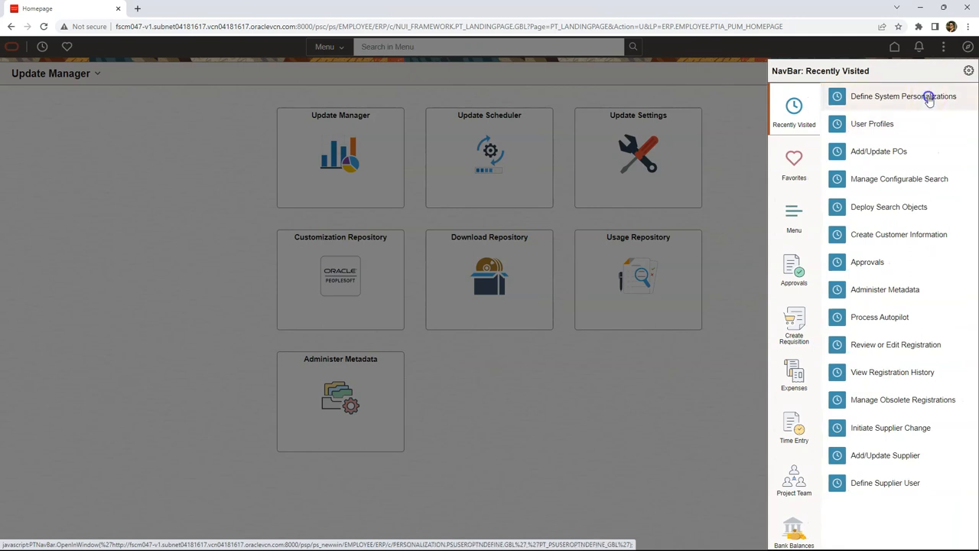
Return to Define System Personalizations and bring up the PeopleTools category options grid
left_click(903, 95)
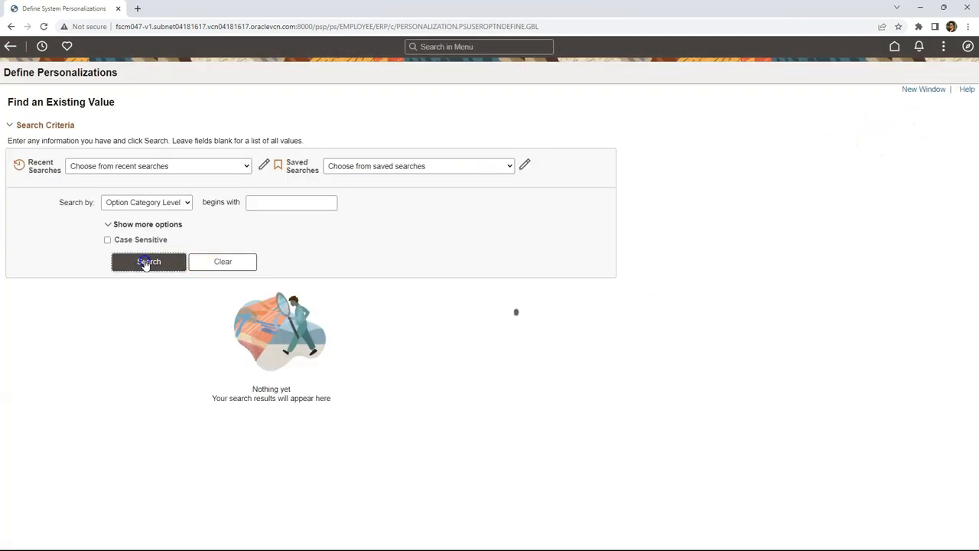
left_click(147, 260)
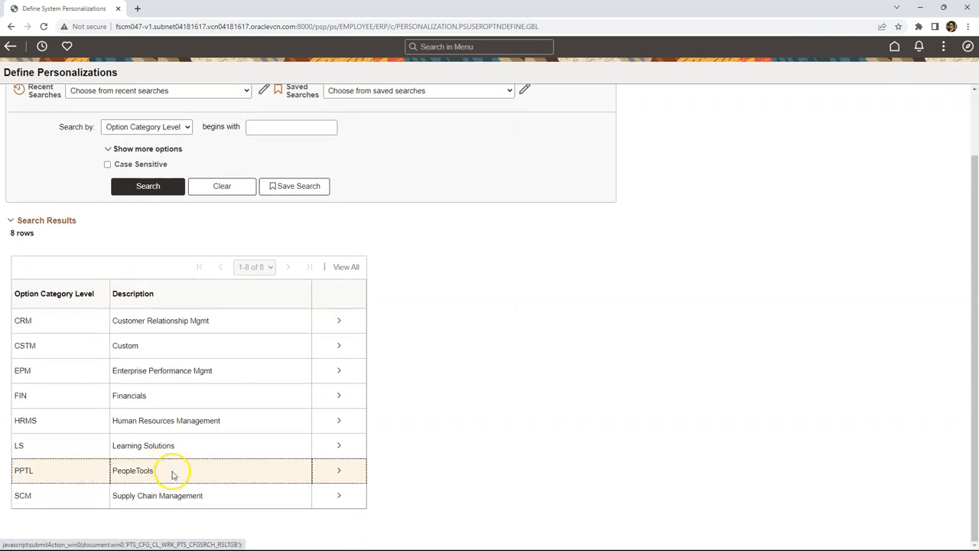
left_click(171, 470)
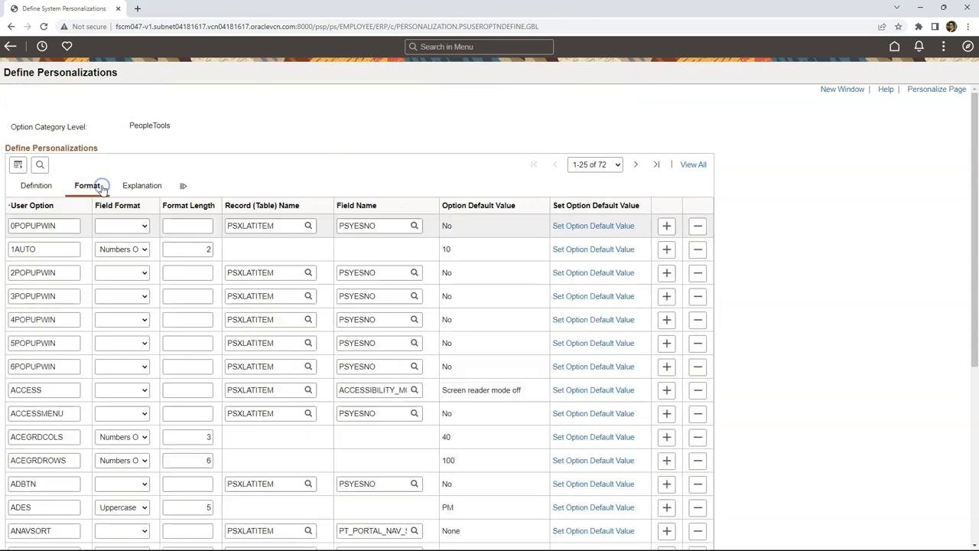
Locate the HPNOTIFYPNL (Show Notification Panel) option by searching the grid
left_click(40, 166)
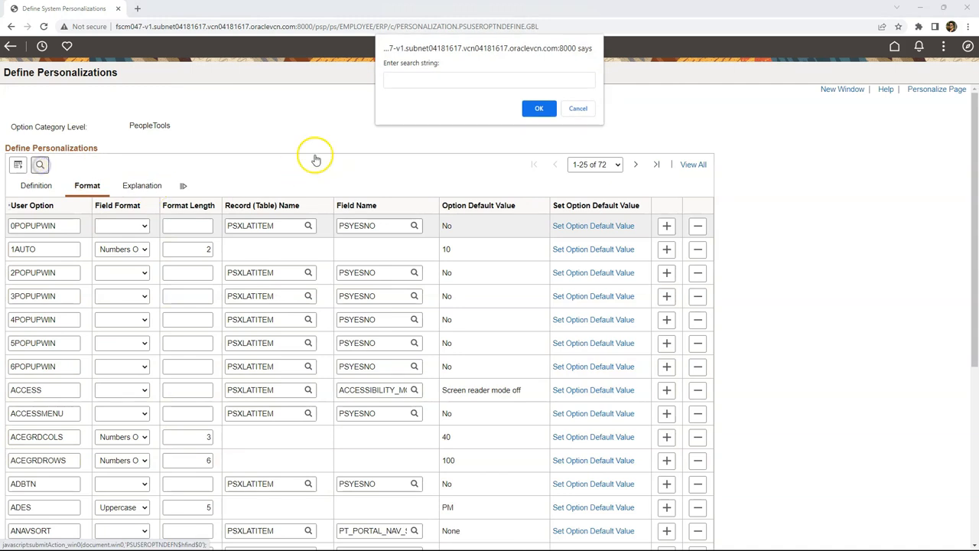
type("HPNOTIFYPNL")
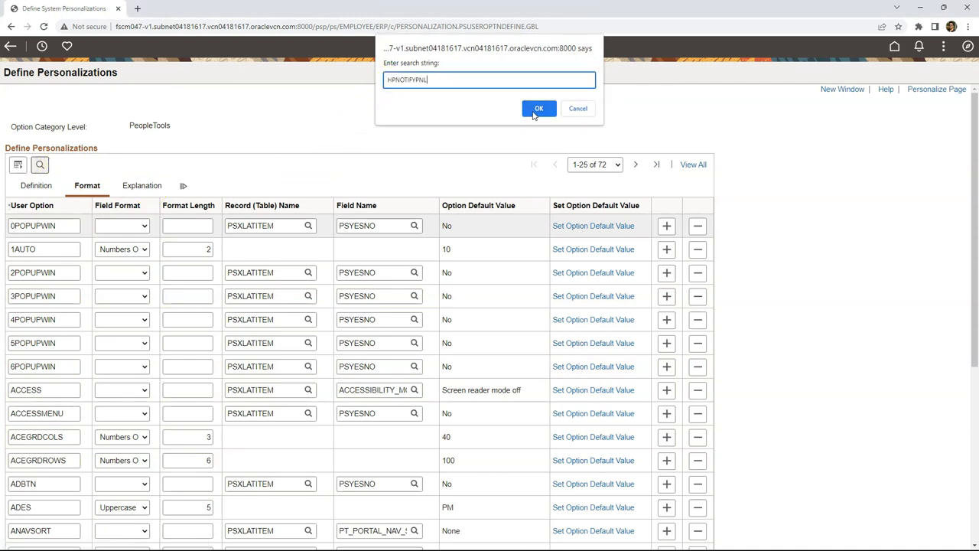
left_click(539, 107)
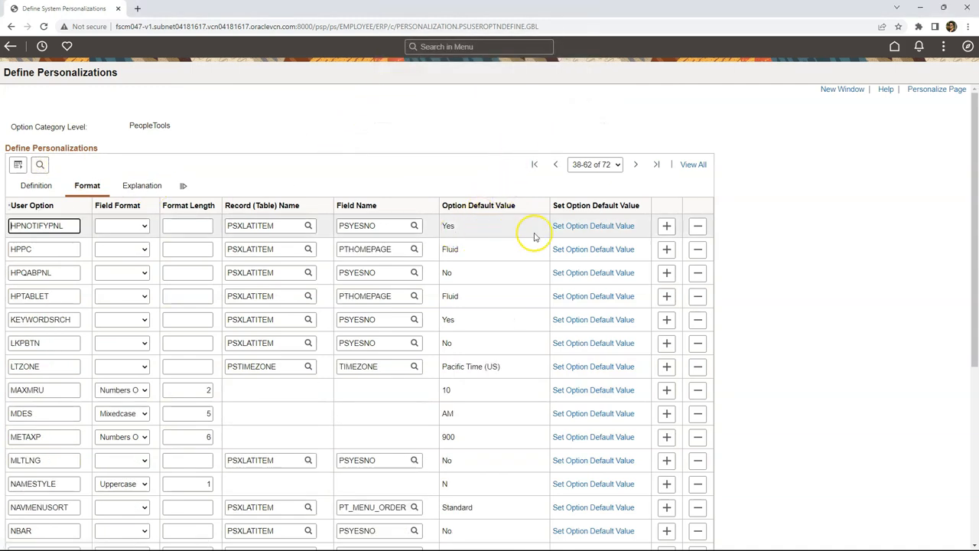
Set the HPNOTIFYPNL default value to No and confirm the dialog
left_click(593, 225)
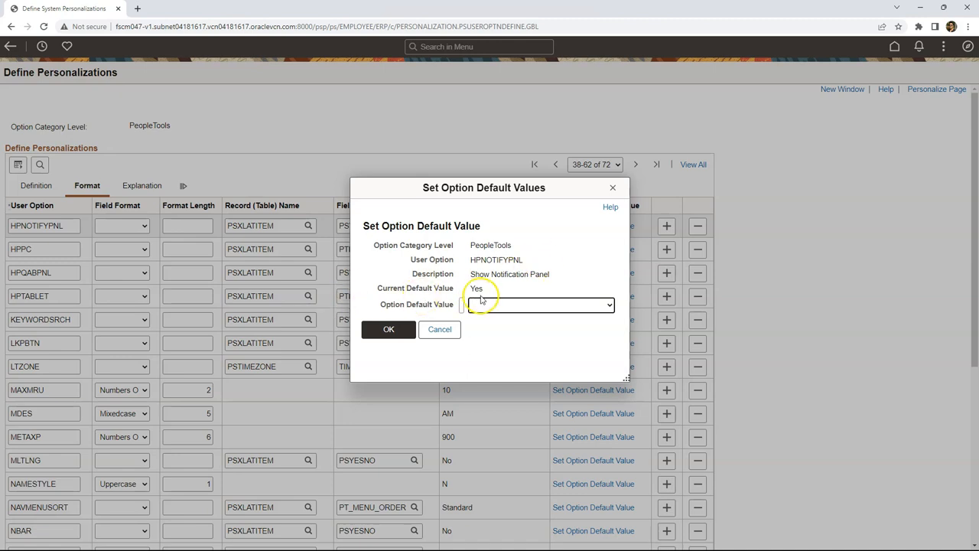
left_click(541, 304)
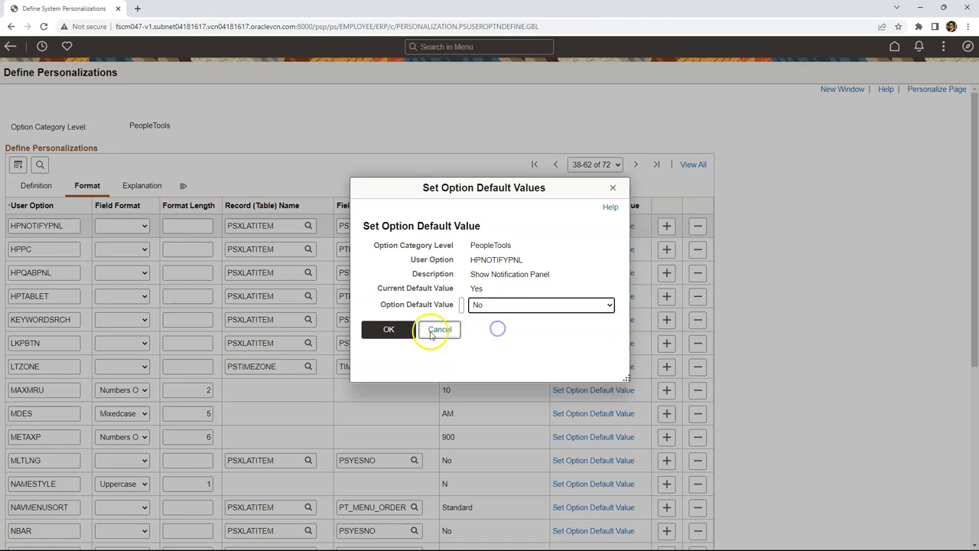
left_click(437, 329)
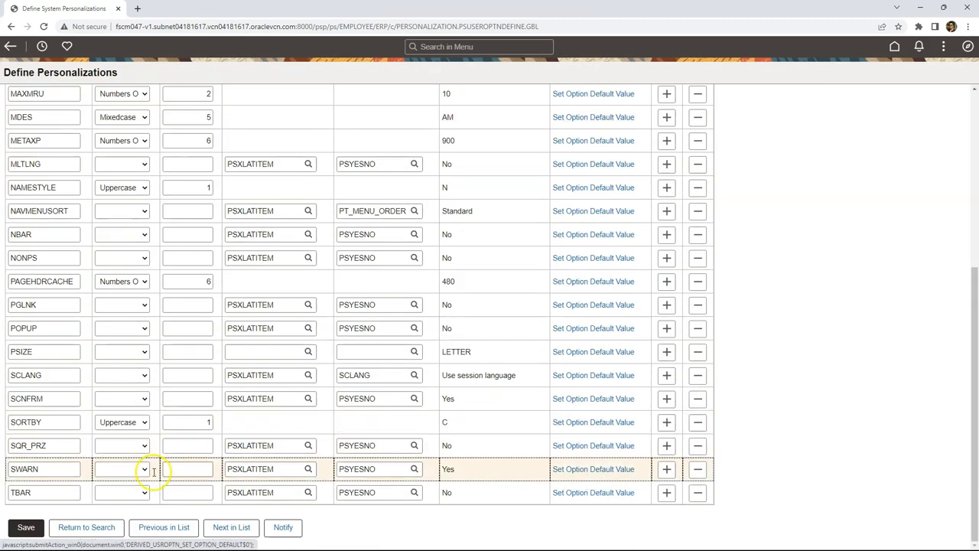